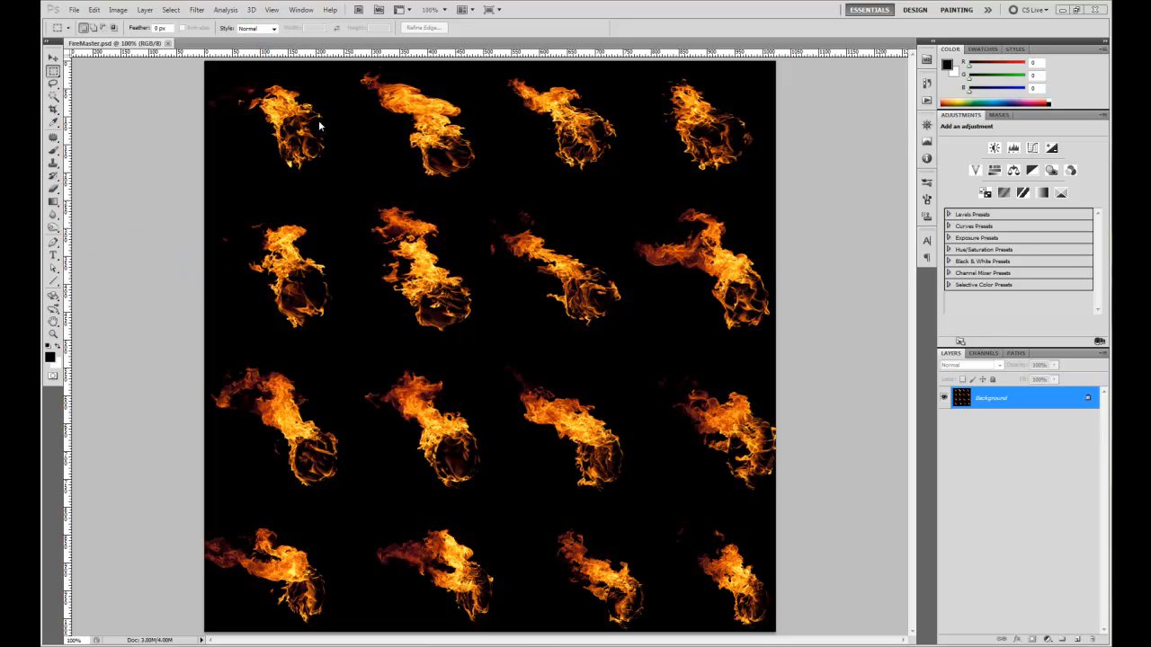
pyautogui.moveTo(328, 385)
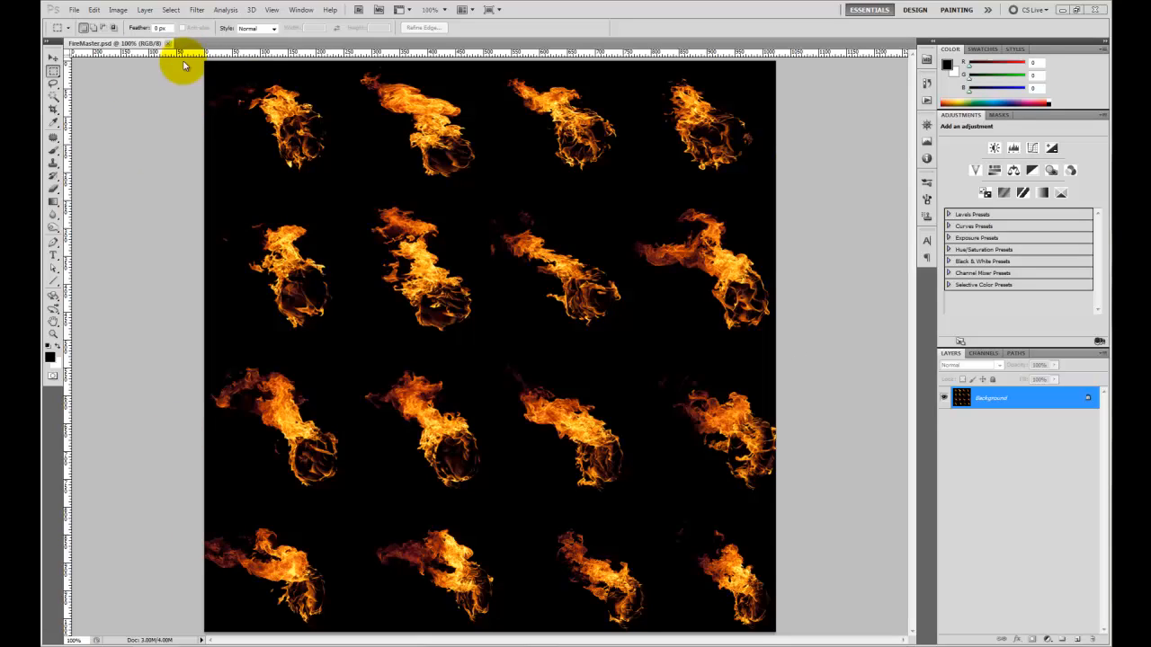
# Close the finished sheet and create a new 1024x1024 document filled with black
pyautogui.click(169, 43)
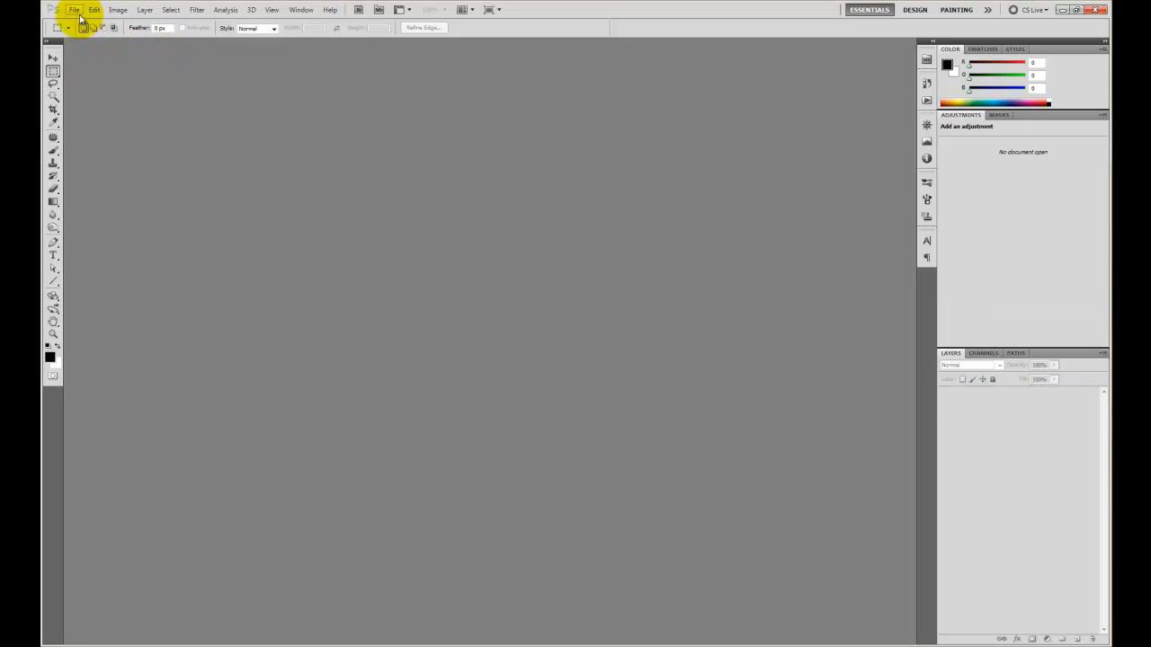
pyautogui.click(75, 10)
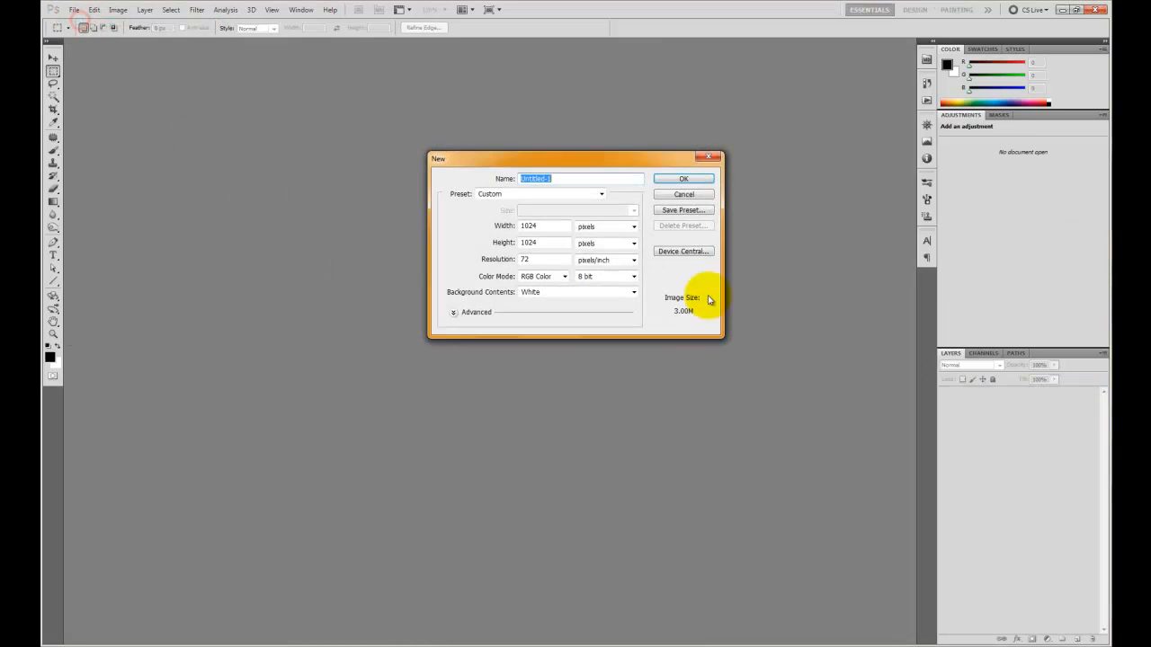
pyautogui.click(683, 178)
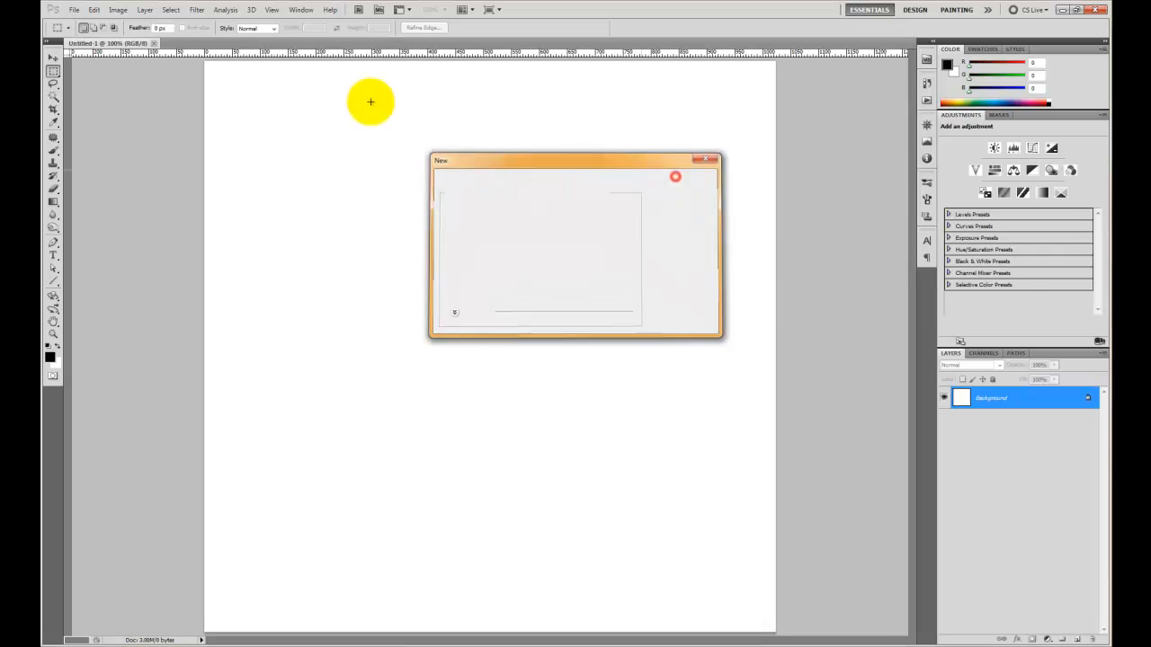
pyautogui.click(709, 160)
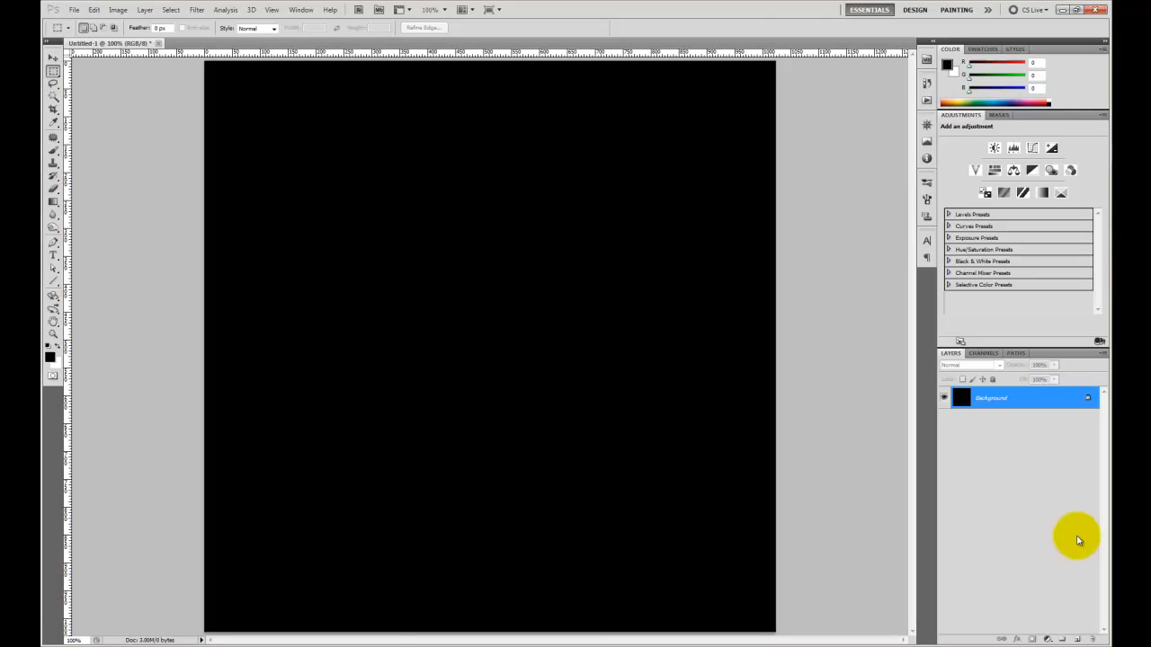
pyautogui.moveTo(76, 529)
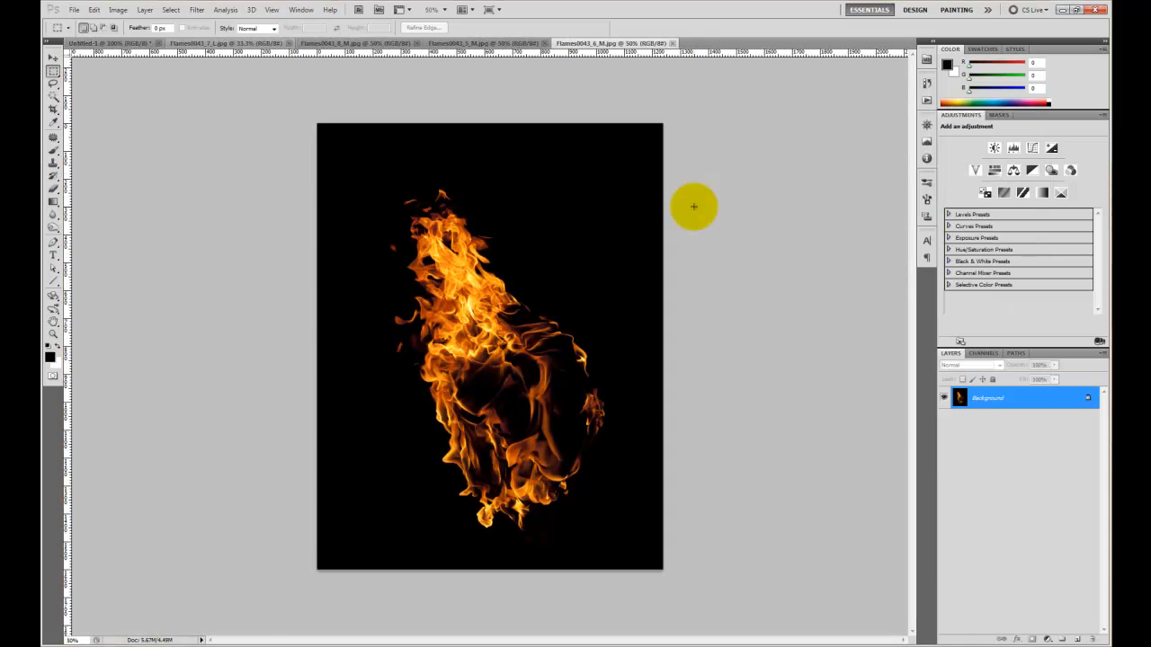
# Float the flame photo in its own window and bring it onto the black canvas as a layer
pyautogui.click(399, 43)
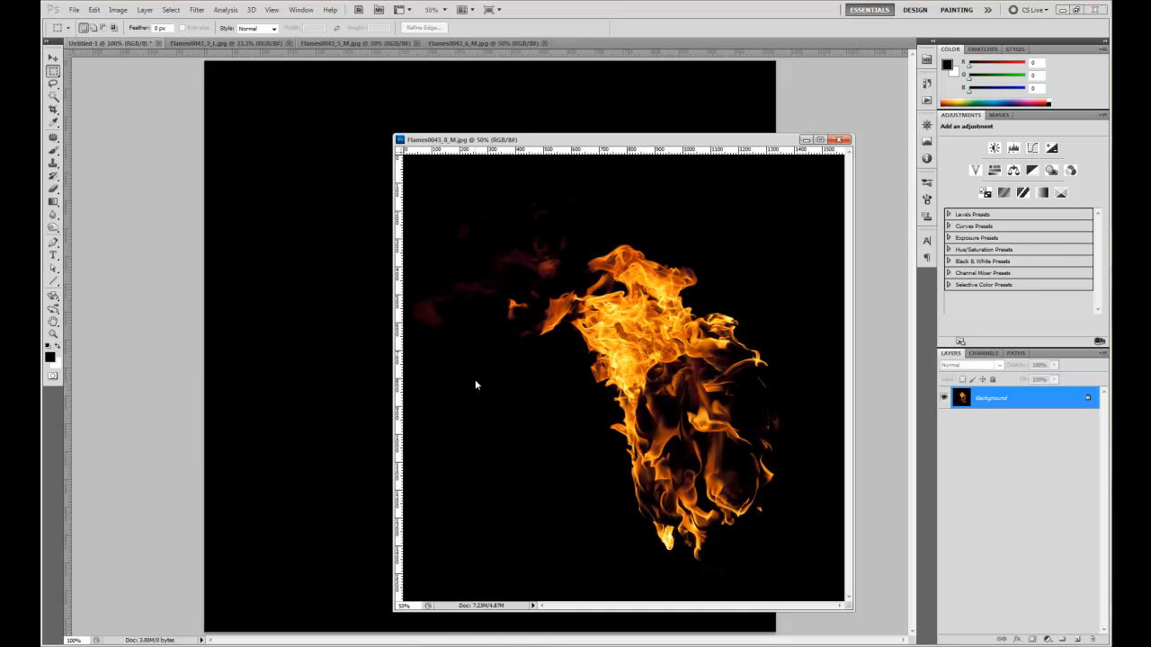
pyautogui.click(52, 61)
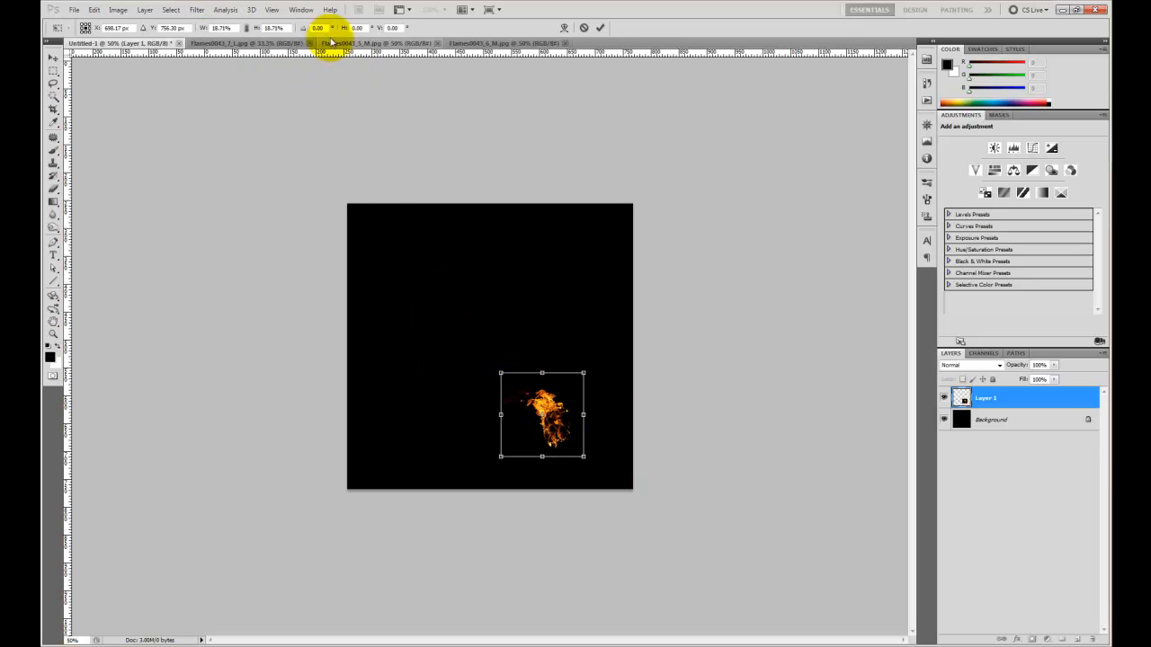
# Show the grid over the canvas and enable snapping to the grid
pyautogui.click(300, 11)
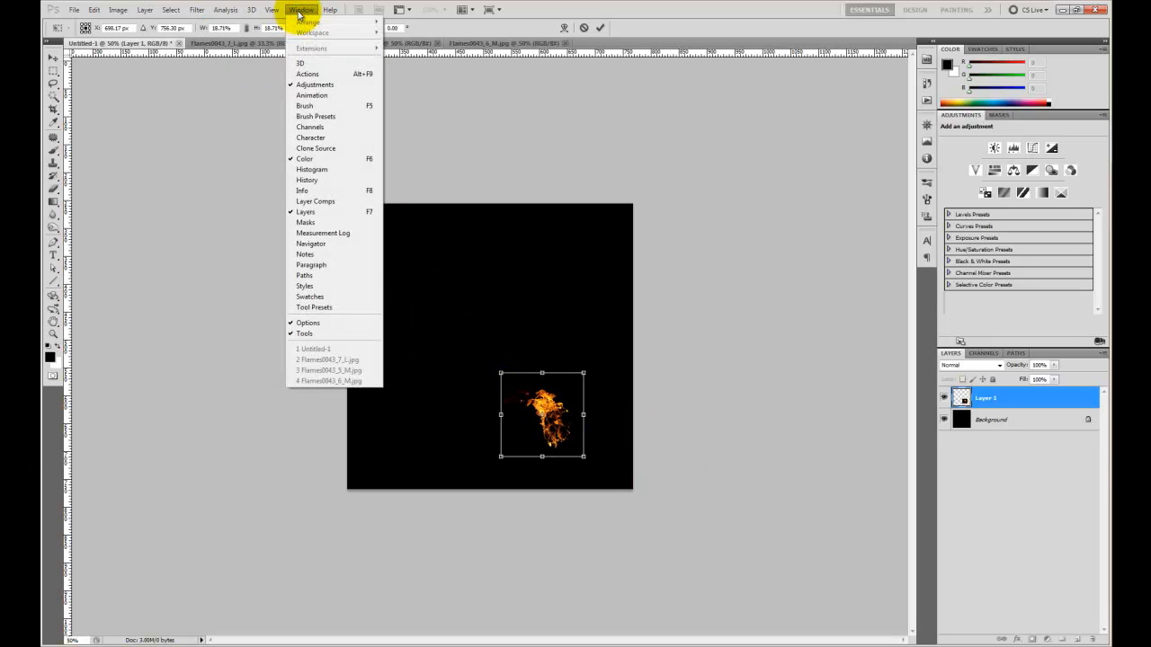
pyautogui.click(272, 9)
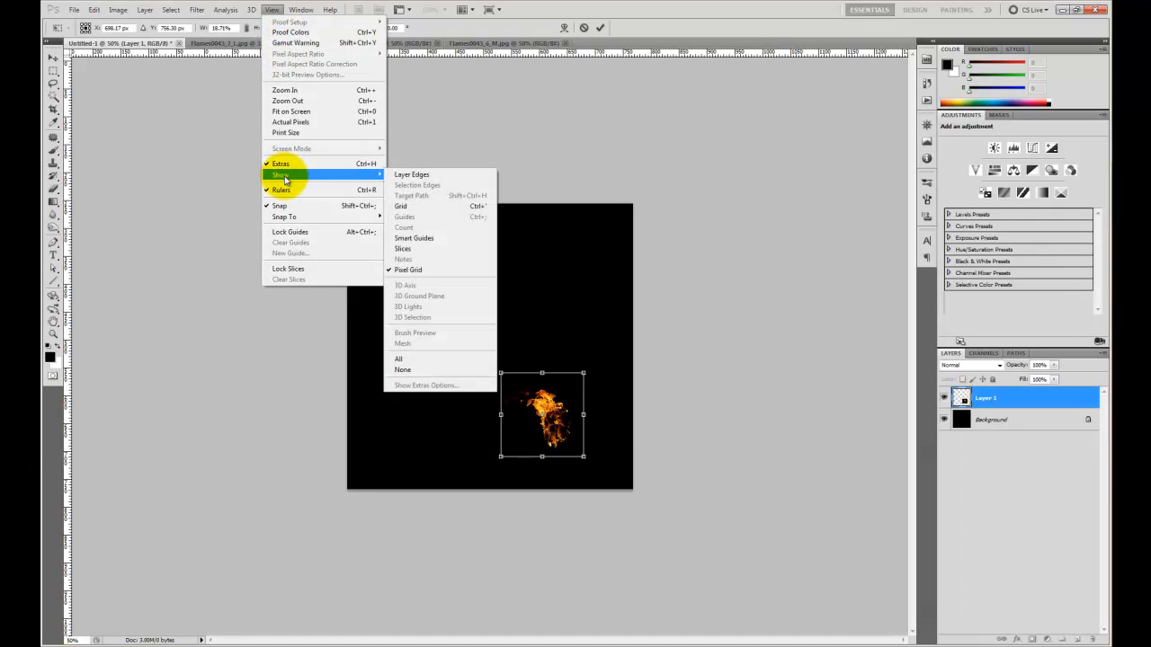
pyautogui.moveTo(399, 205)
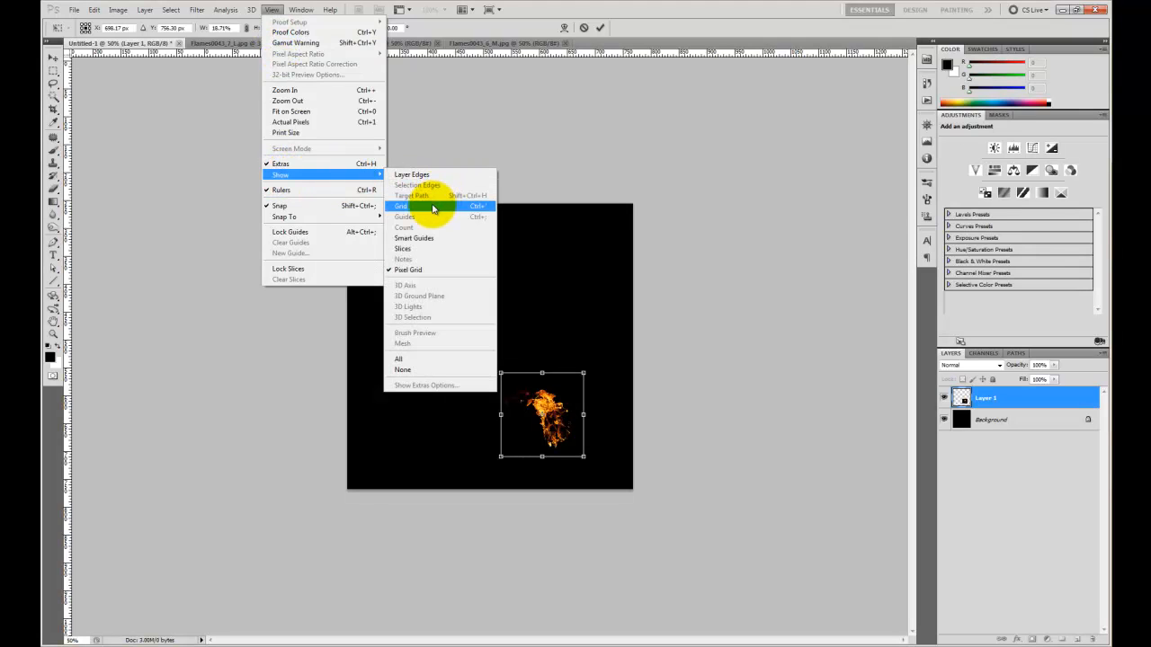
pyautogui.click(401, 205)
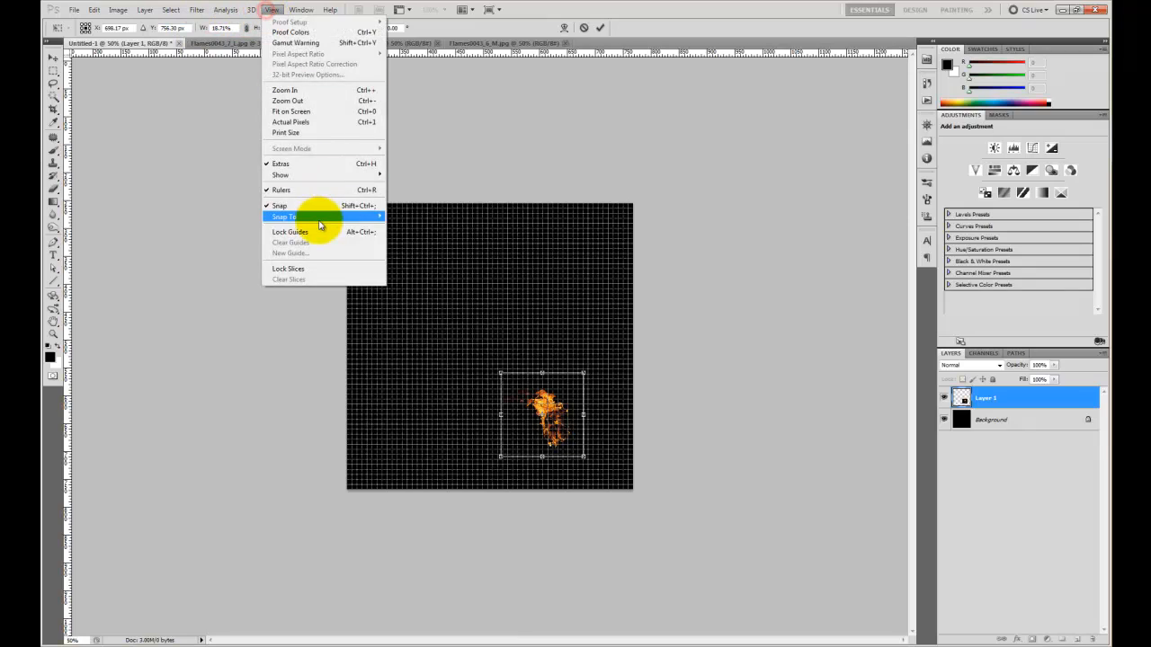
pyautogui.click(284, 216)
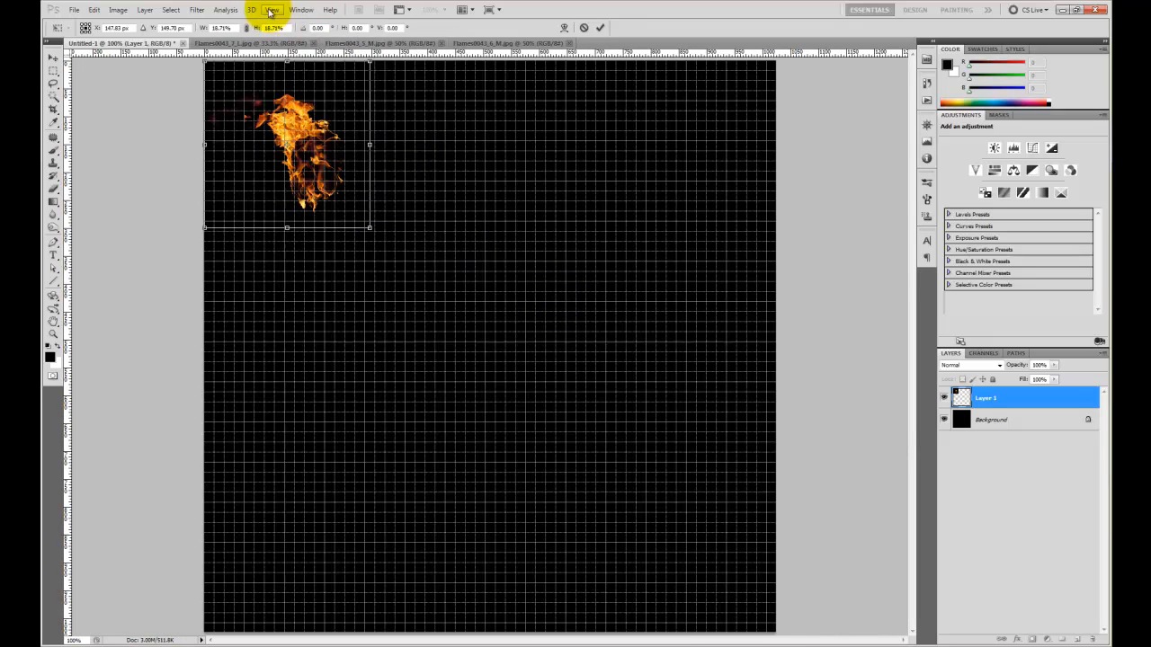
# Shrink the flame layer into the top-left grid cell and apply the transformation
pyautogui.click(272, 11)
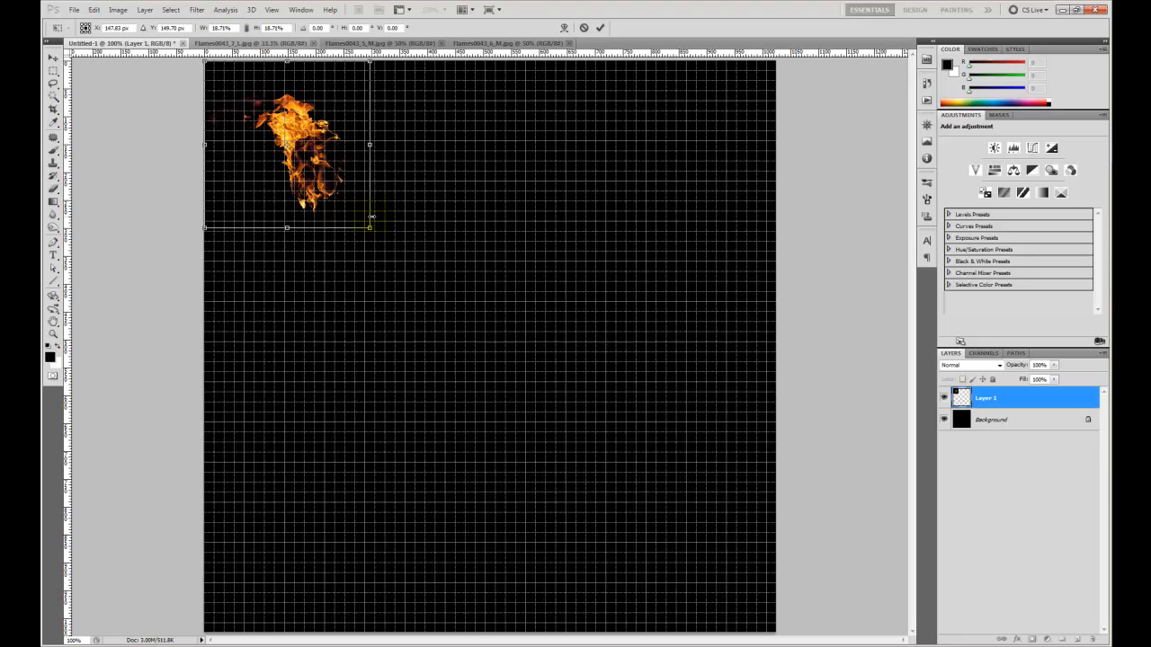
pyautogui.moveTo(370, 226); pyautogui.dragTo(367, 222)
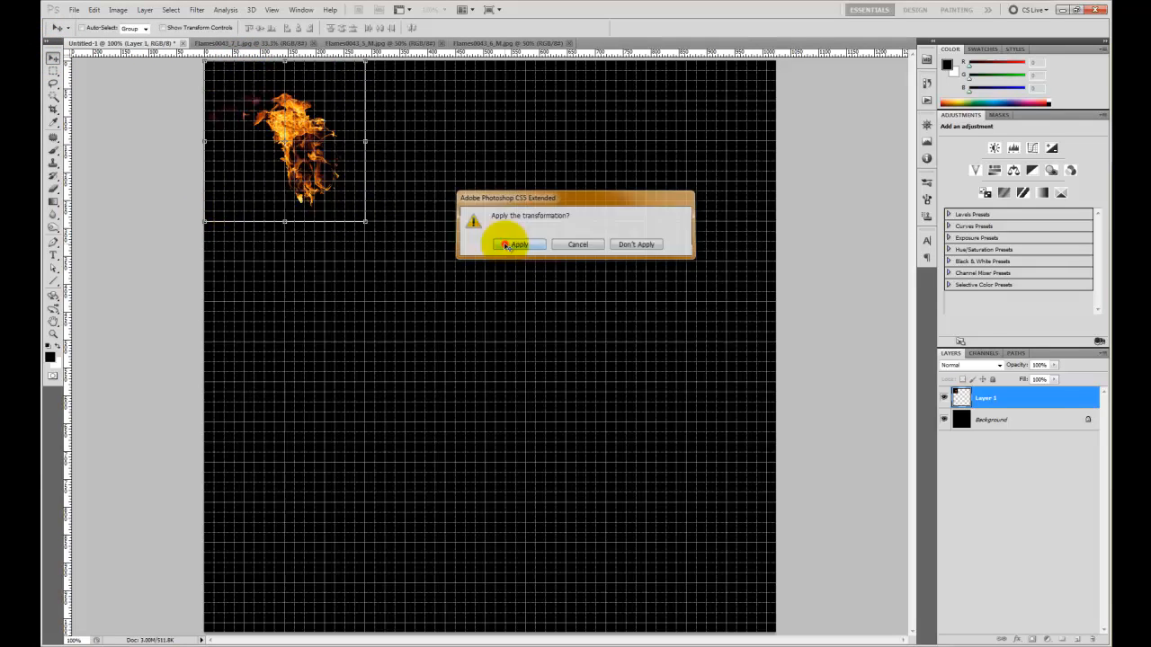
pyautogui.click(514, 244)
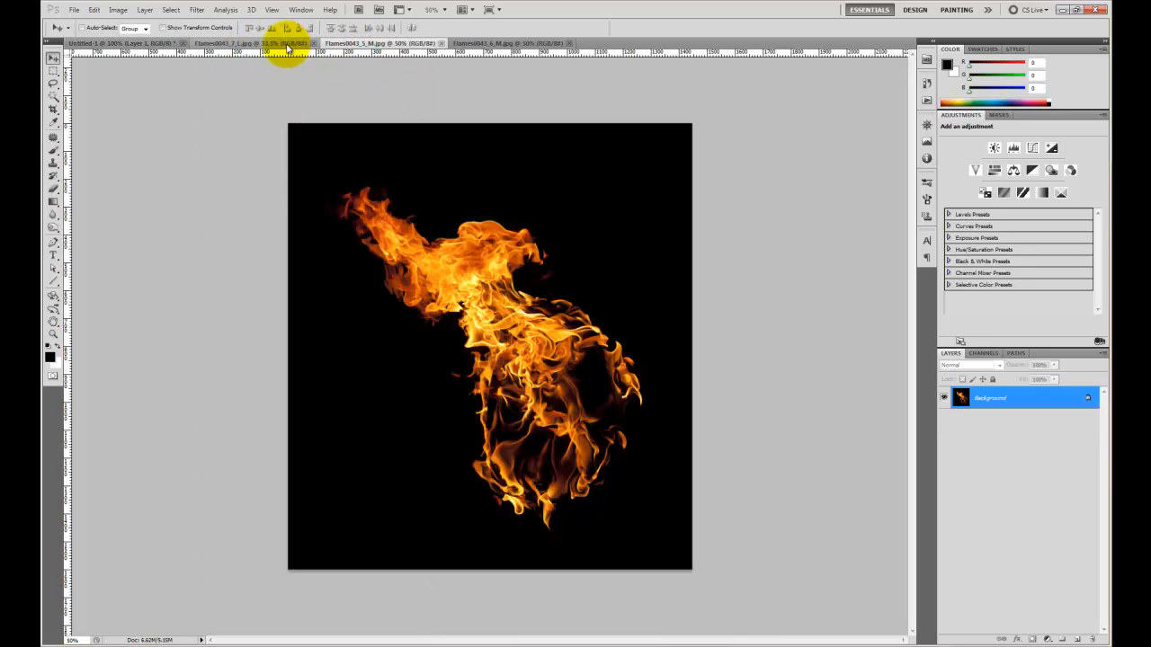
# Copy the second flame into the canvas and apply its transform in the second top-row cell
pyautogui.click(507, 43)
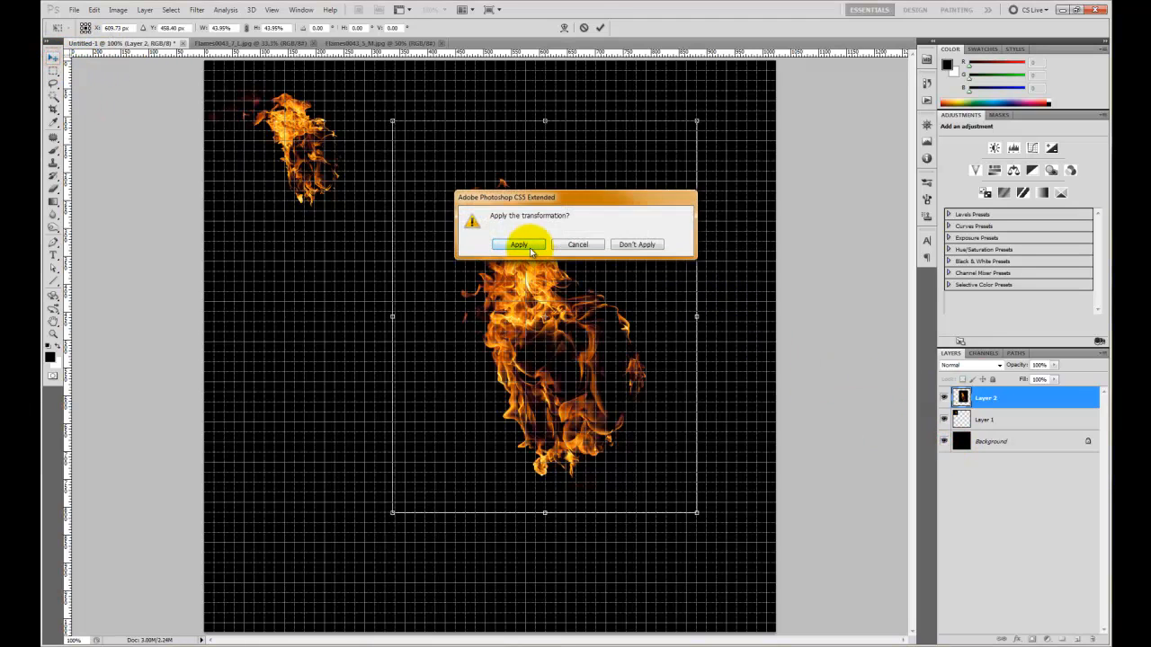
pyautogui.click(518, 245)
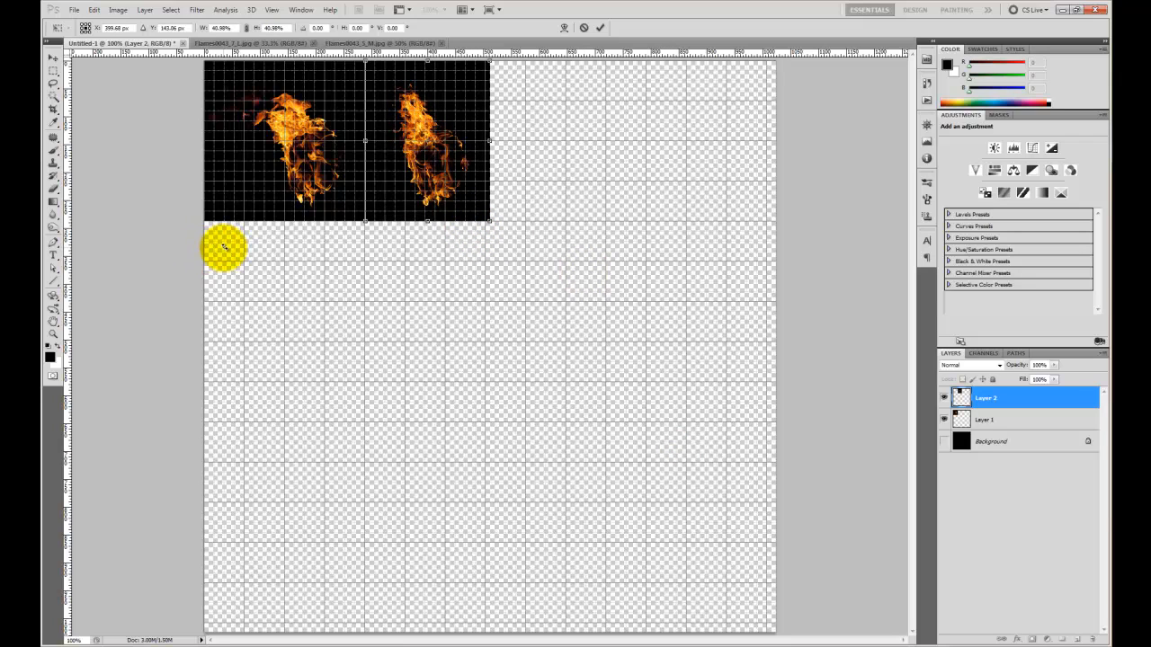
# Refit the second flame in its cell, then move the third flame into the top row and apply
pyautogui.moveTo(225, 250); pyautogui.dragTo(501, 176)
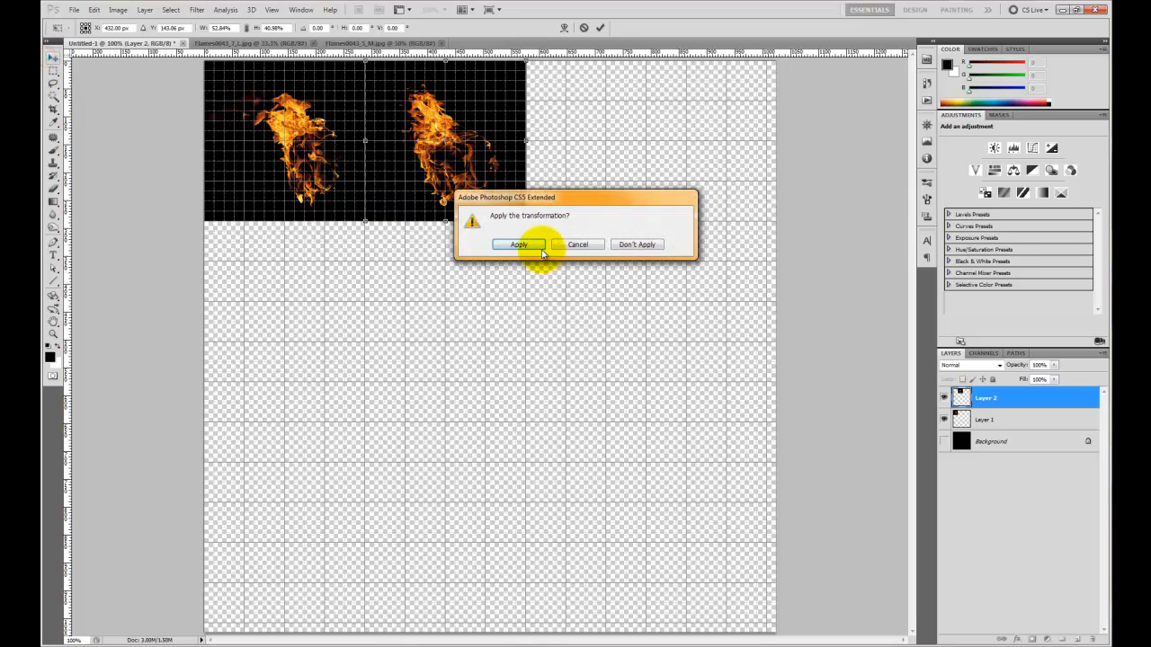
pyautogui.click(518, 244)
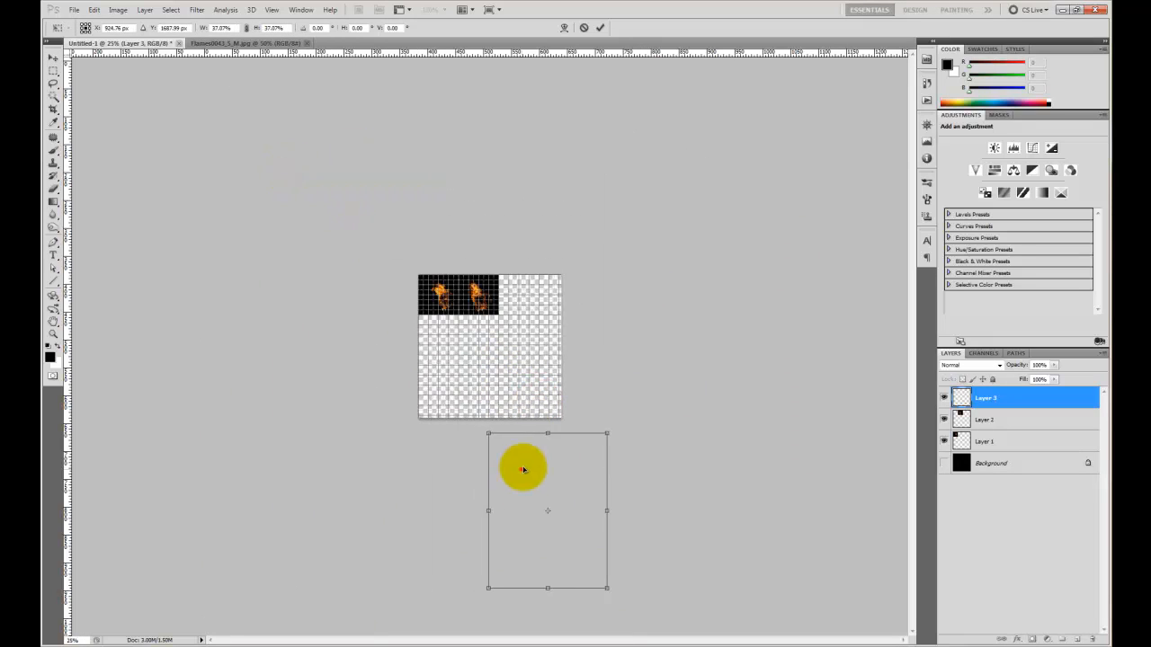
pyautogui.moveTo(523, 468); pyautogui.dragTo(553, 377)
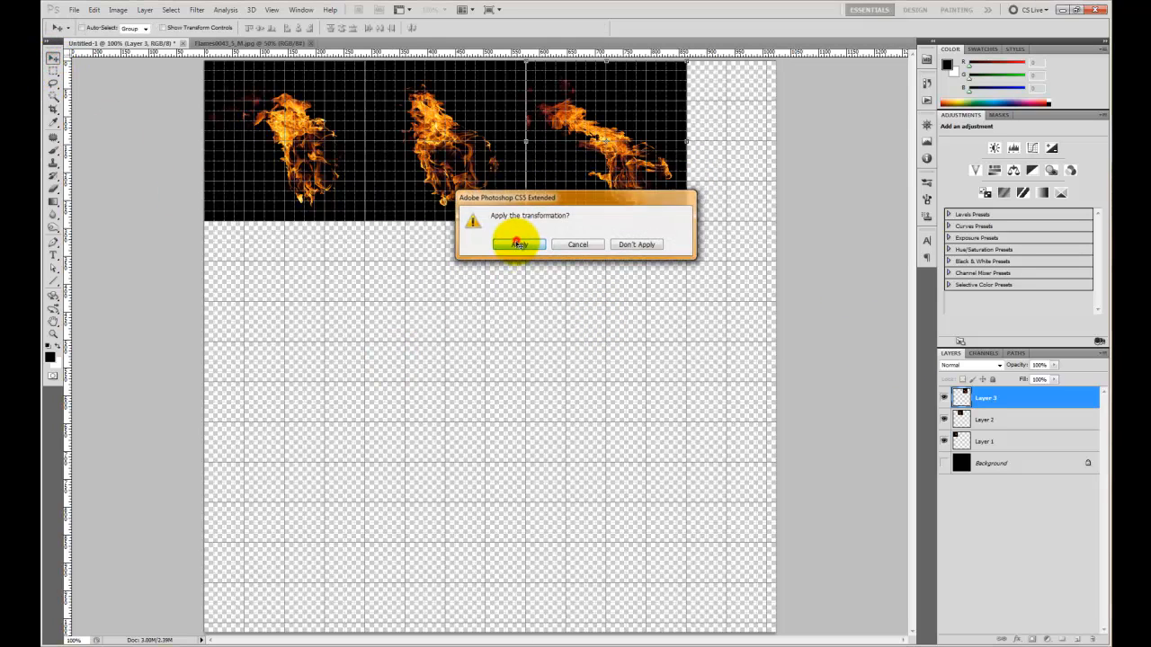
pyautogui.click(517, 245)
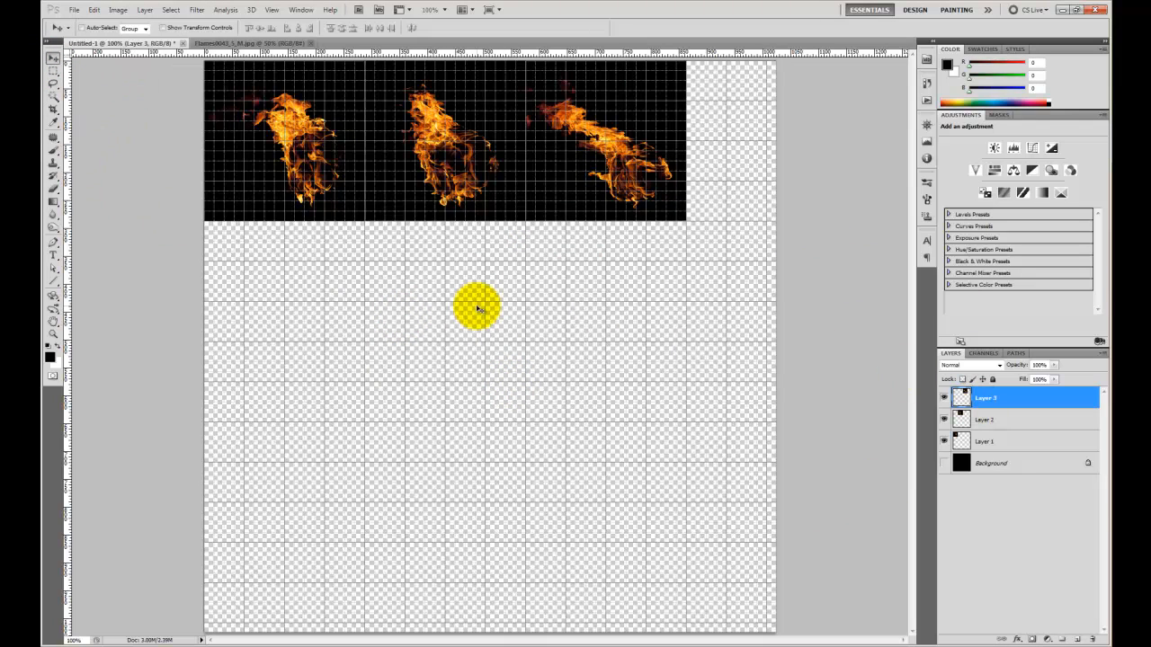
# Resize the first and third top-row flames so each fits snugly inside its own cell
pyautogui.moveTo(476, 309); pyautogui.dragTo(758, 331)
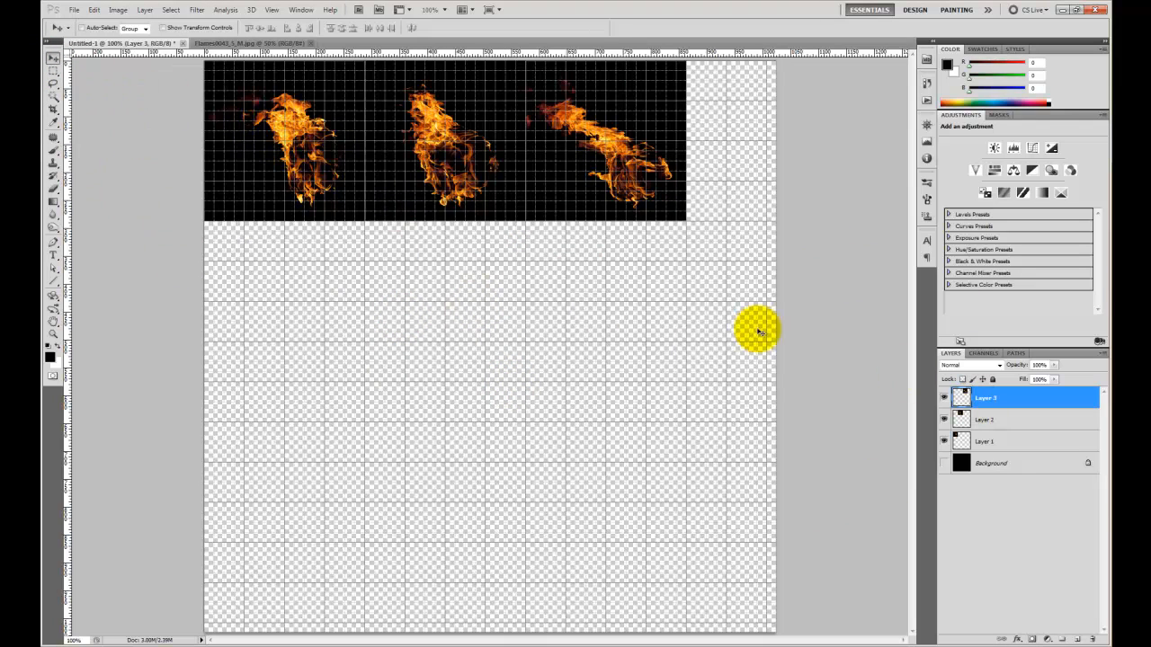
pyautogui.click(986, 442)
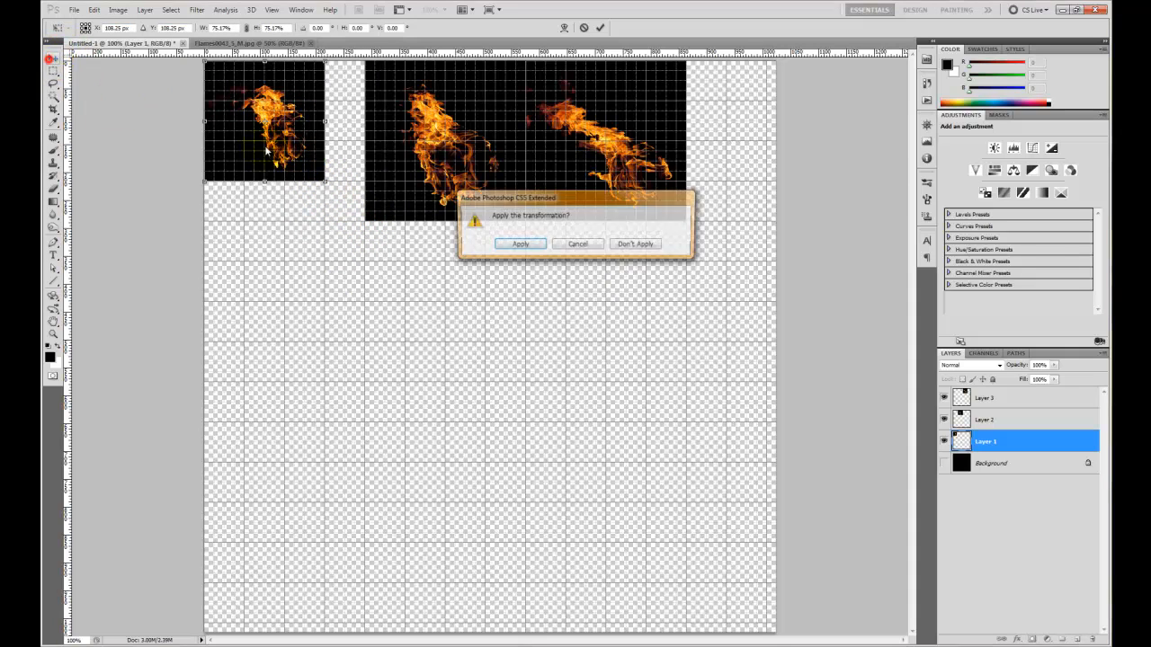
pyautogui.click(520, 244)
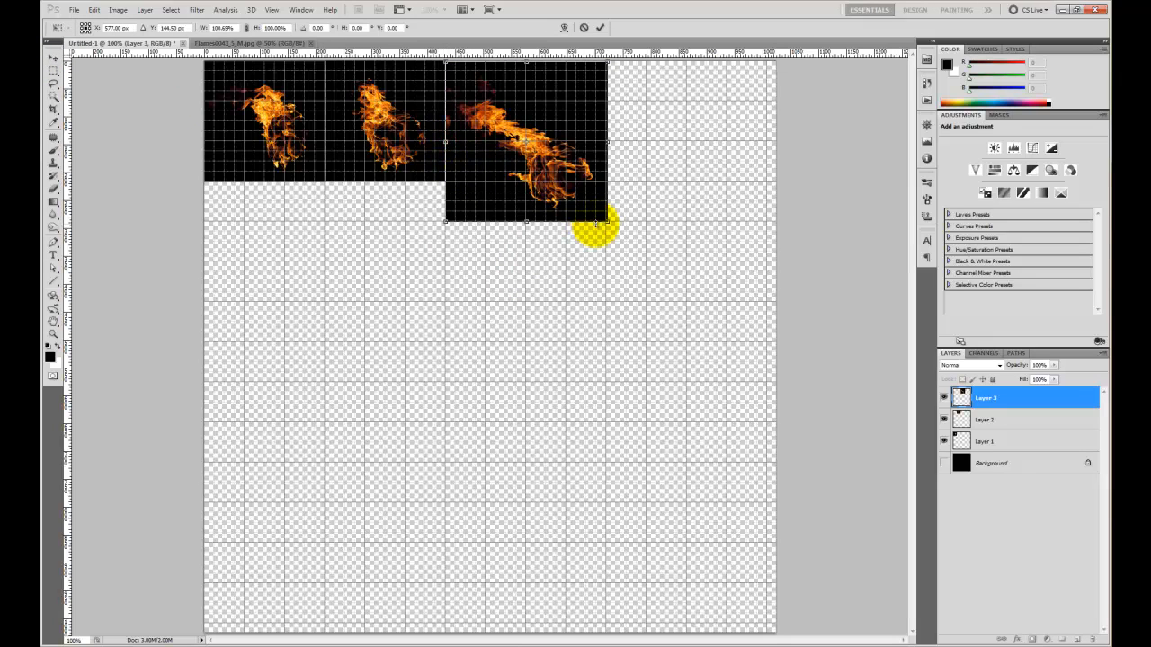
pyautogui.moveTo(603, 225); pyautogui.dragTo(575, 194)
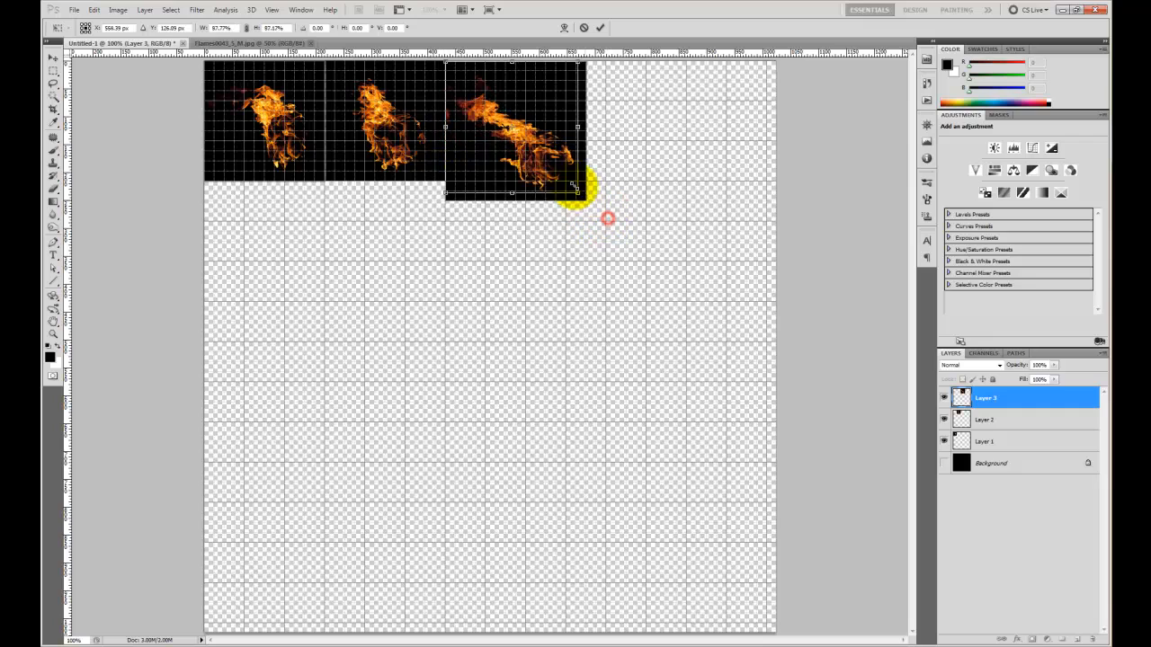
pyautogui.moveTo(575, 183); pyautogui.dragTo(564, 183)
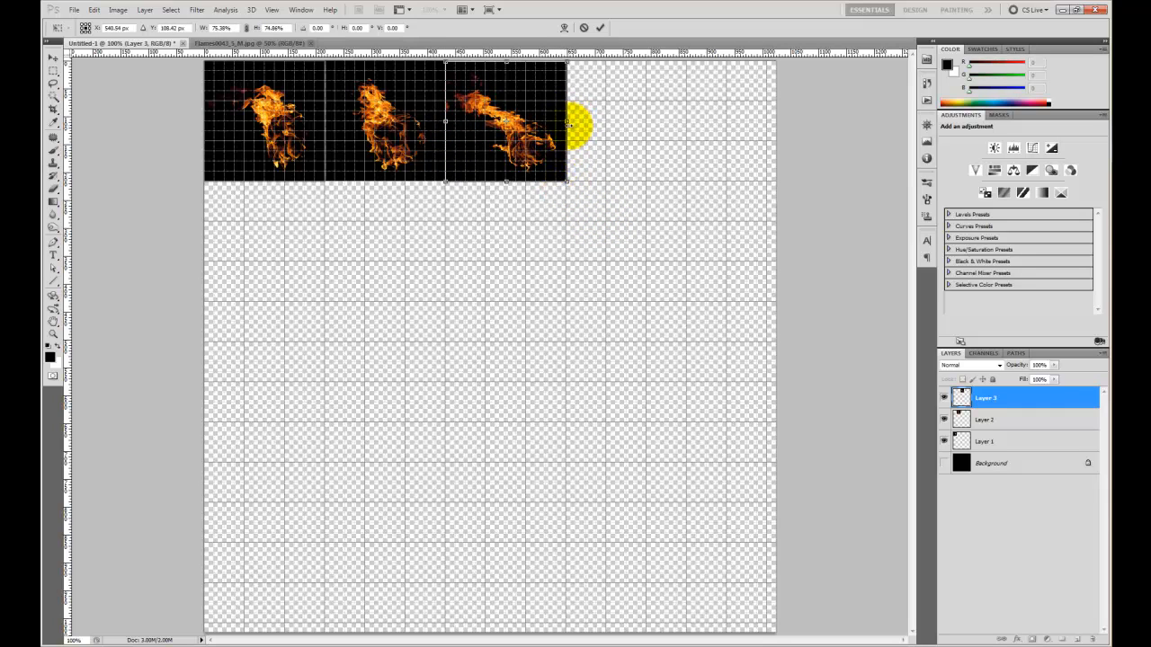
pyautogui.moveTo(575, 126); pyautogui.dragTo(701, 248)
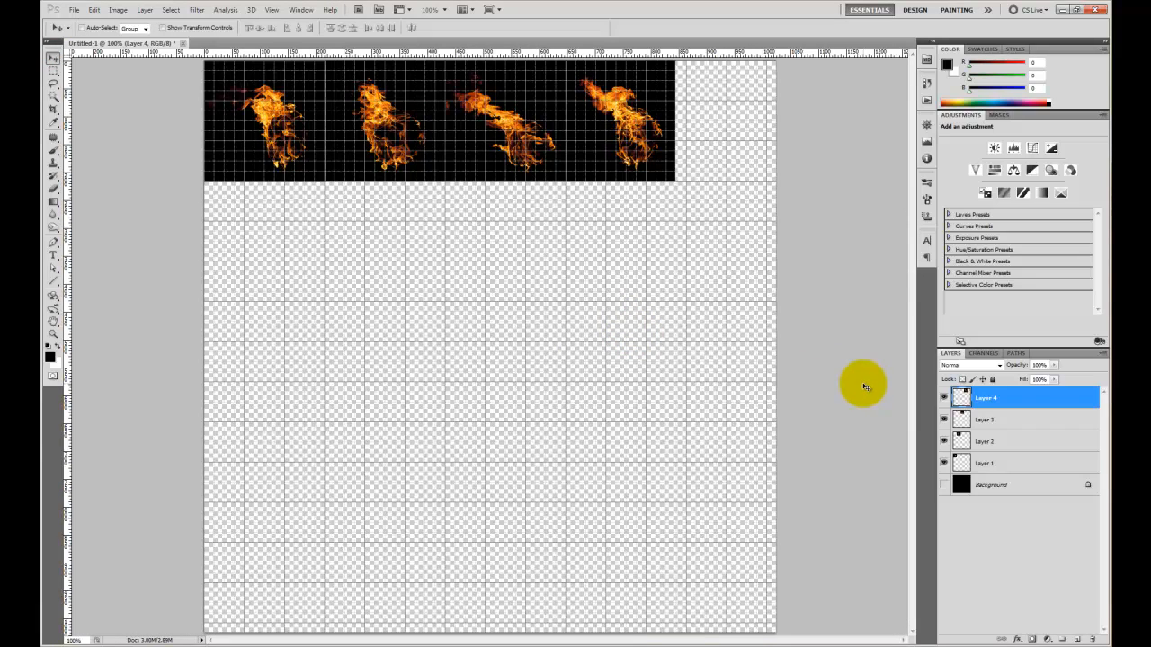
pyautogui.moveTo(608, 214)
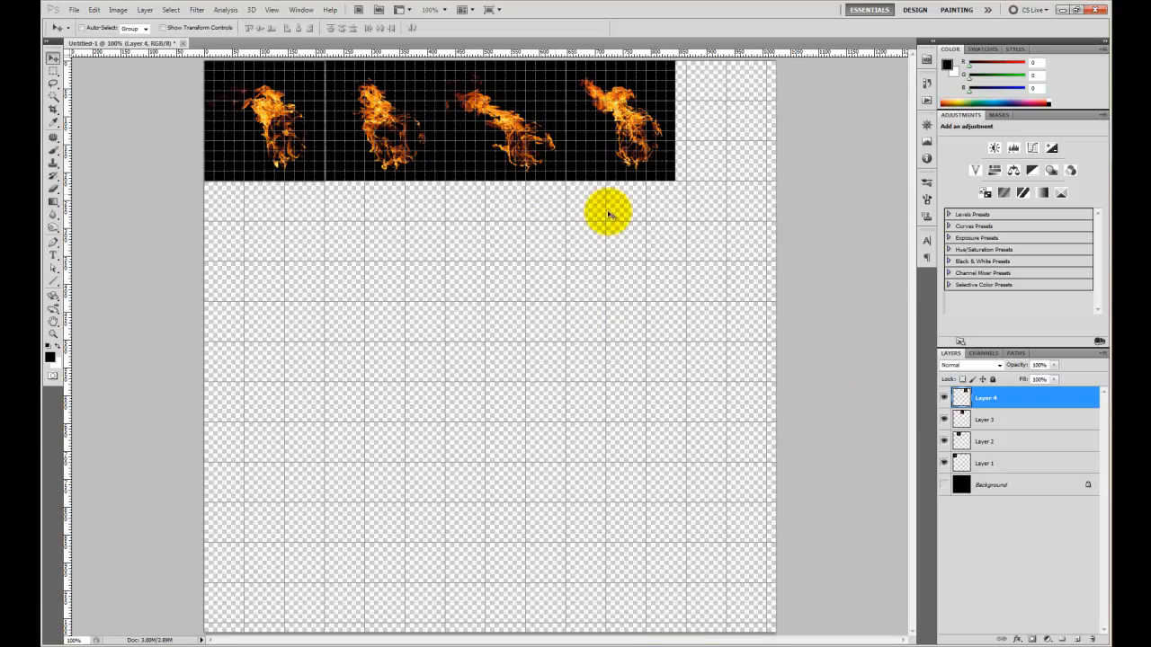
pyautogui.moveTo(751, 367)
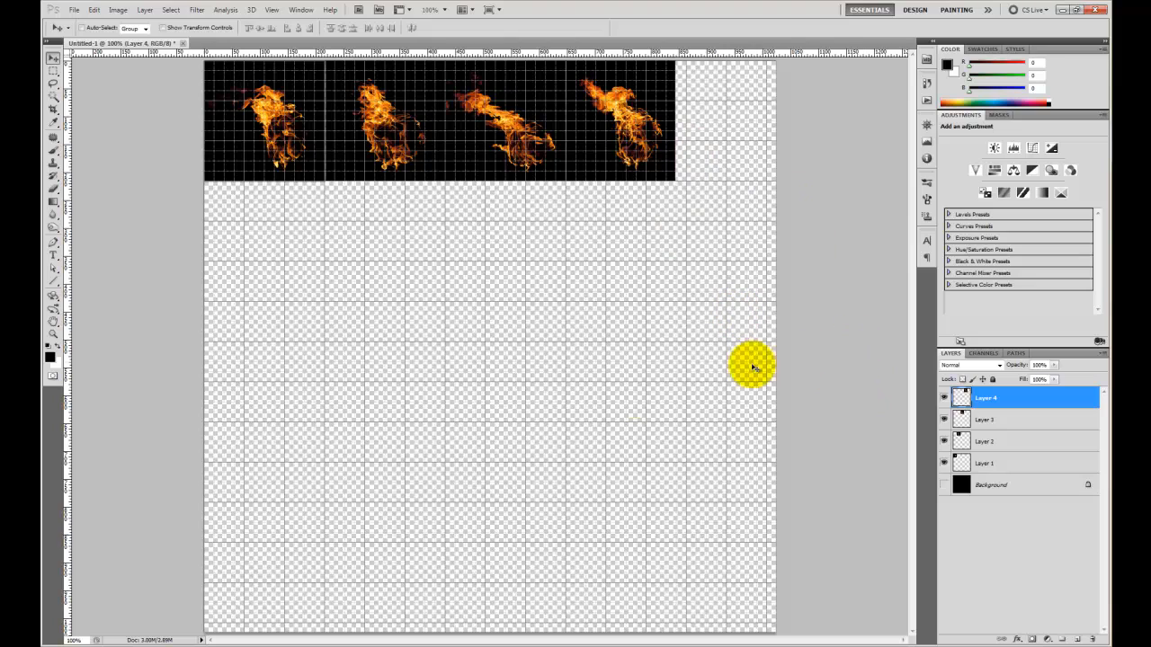
pyautogui.moveTo(928, 491)
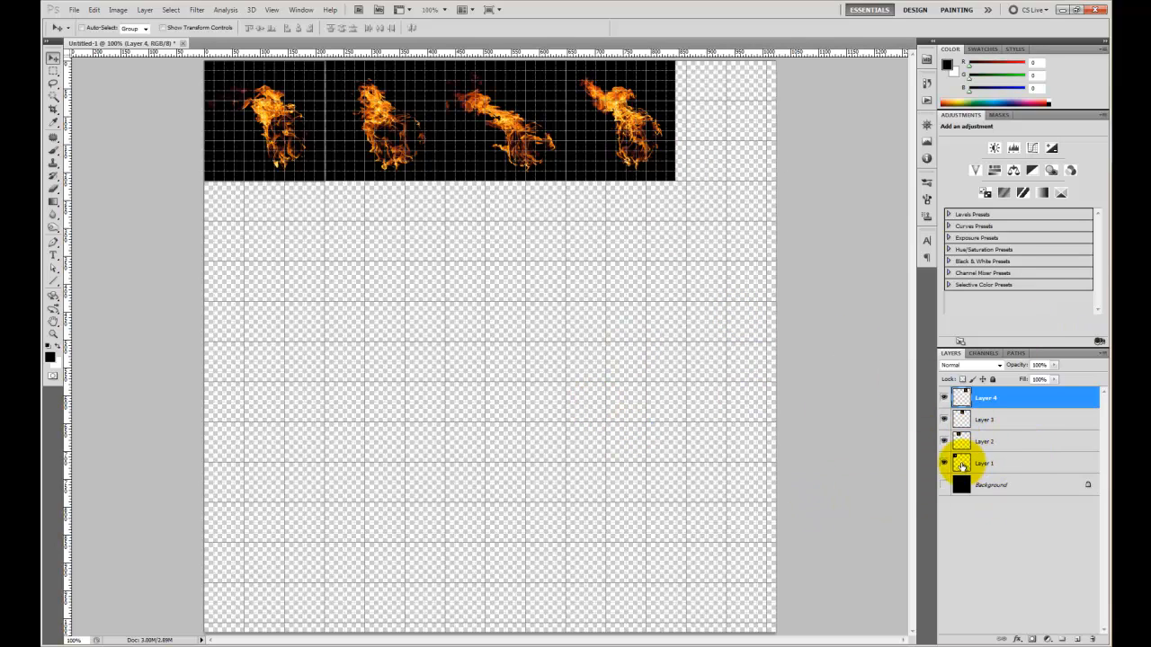
# Nudge the third flame to even spacing, toggling the black background to check the row
pyautogui.click(985, 464)
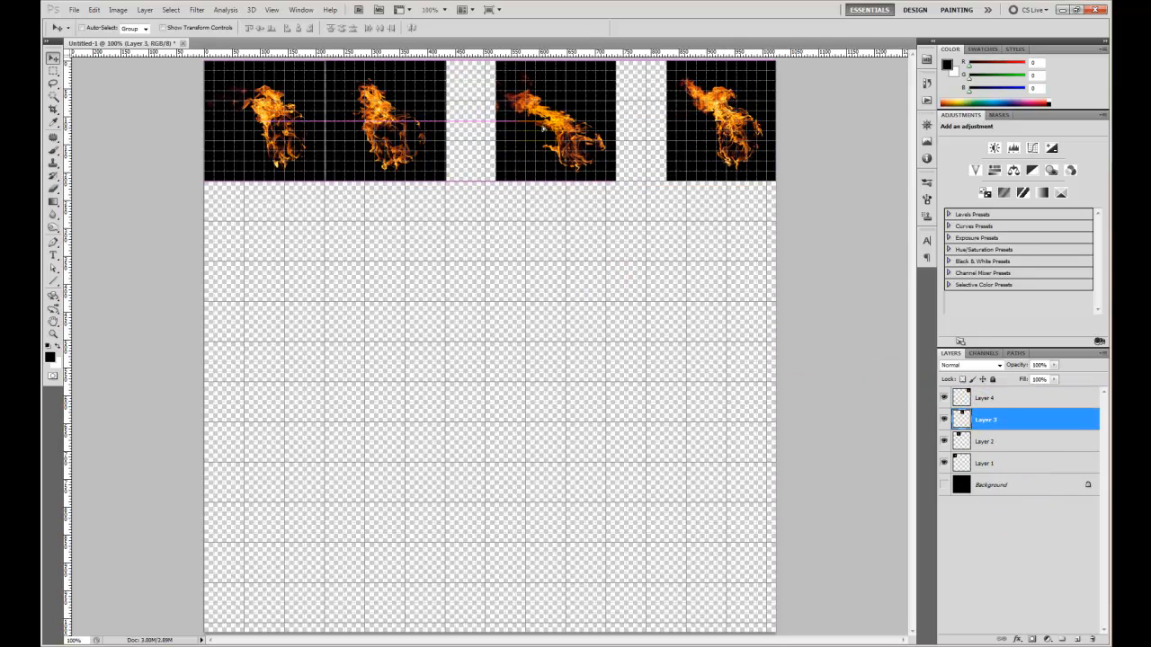
pyautogui.moveTo(554, 122); pyautogui.dragTo(584, 122)
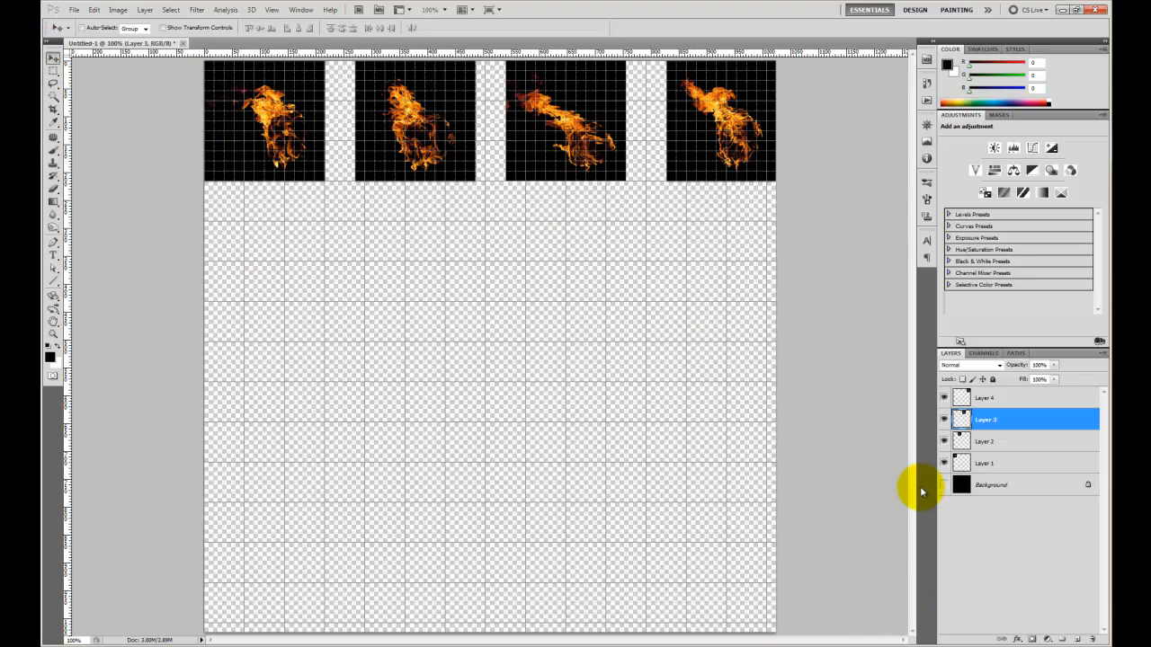
pyautogui.click(944, 485)
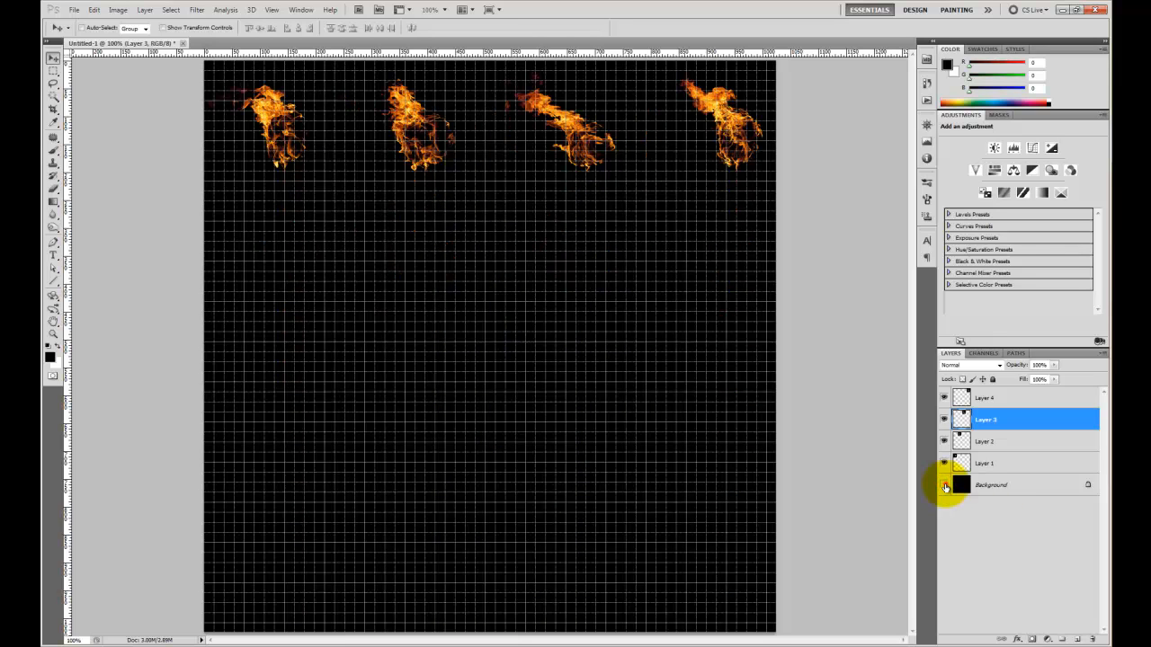
pyautogui.click(946, 486)
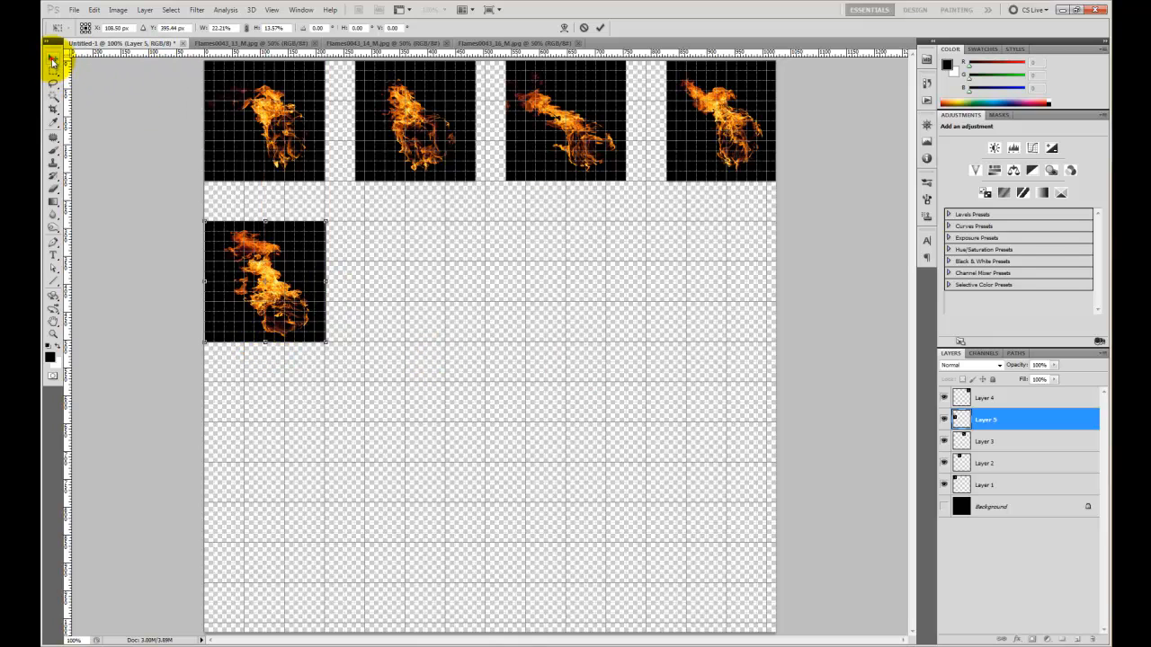
# Switch to the Move tool and drag another flame image onto the canvas for row two
pyautogui.click(54, 56)
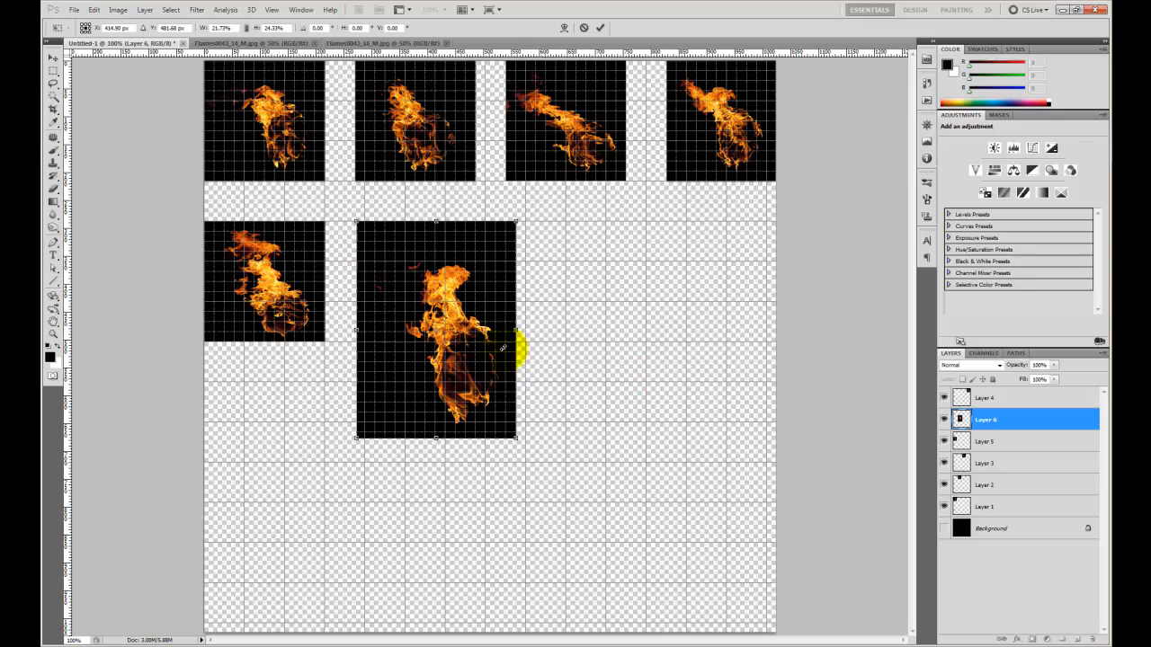
pyautogui.moveTo(518, 349); pyautogui.dragTo(484, 327)
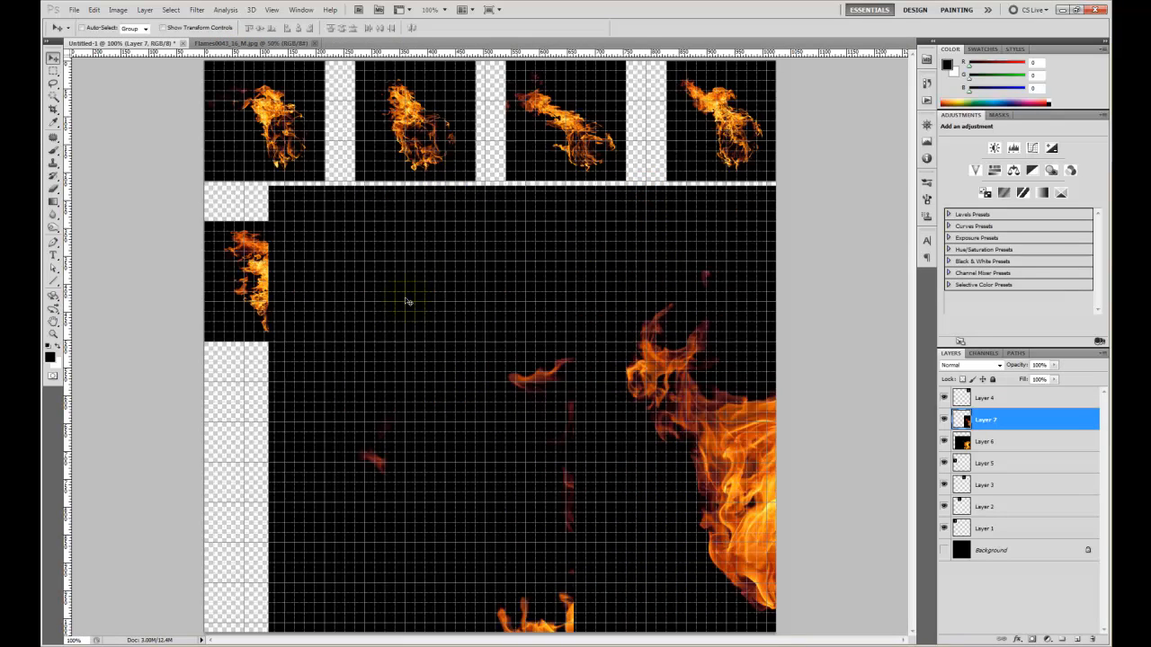
pyautogui.moveTo(504, 263)
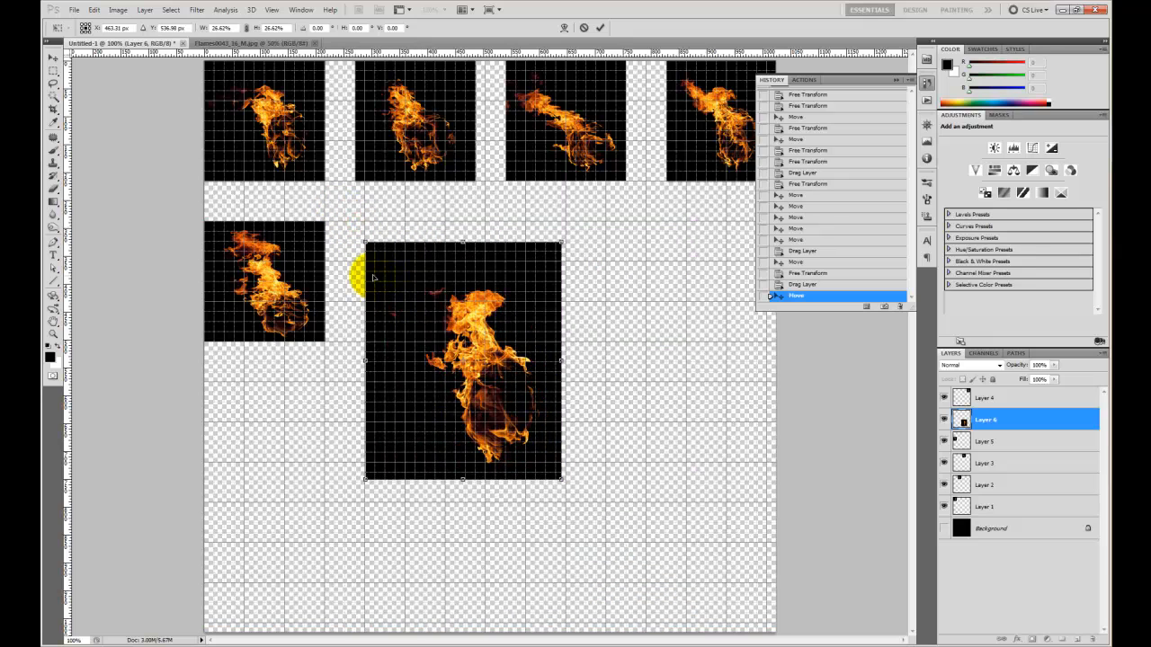
# Scale the sixth flame to tile size in row two, column two and apply
pyautogui.moveTo(462, 359); pyautogui.dragTo(453, 340)
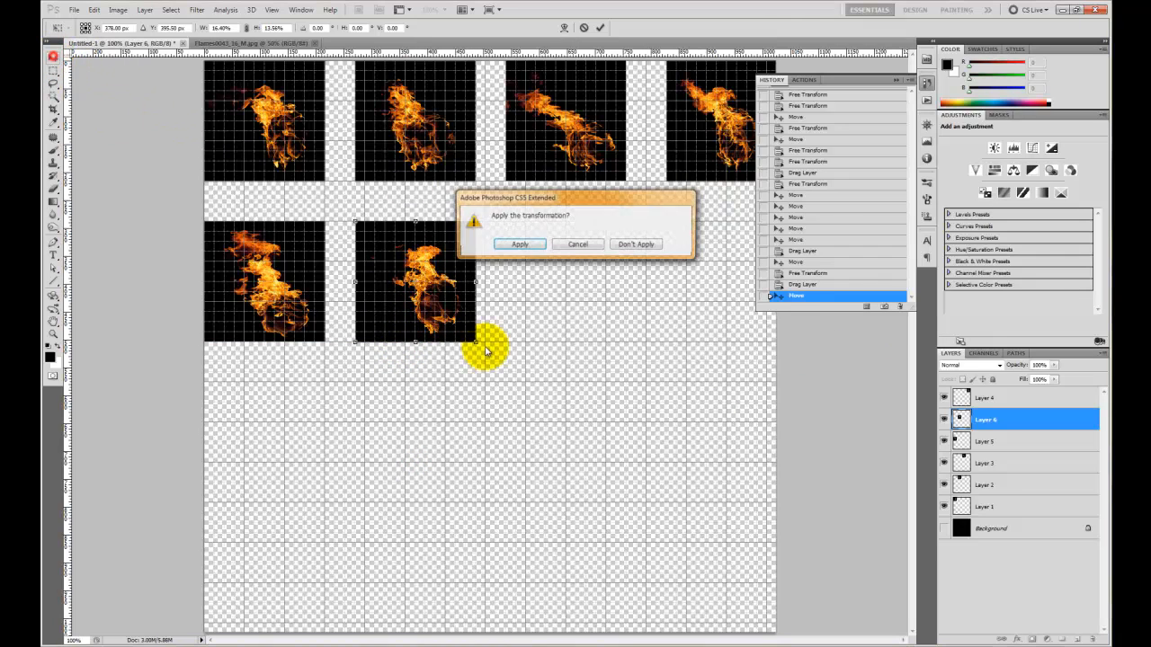
pyautogui.click(517, 244)
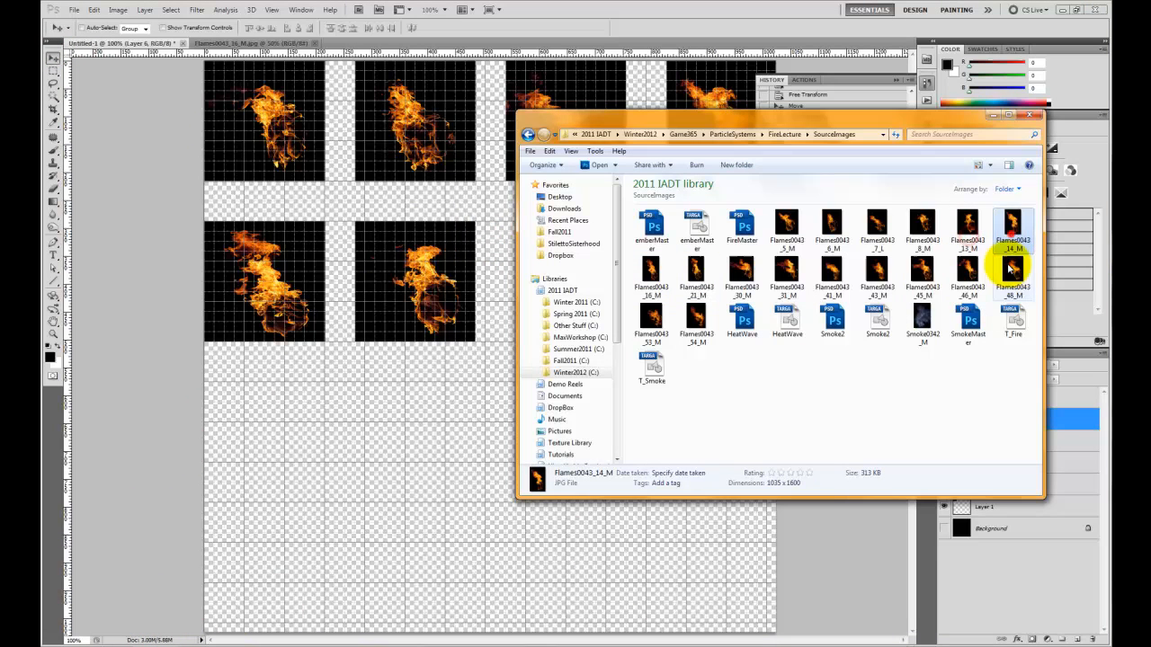
# Place the seventh flame image scaled to tile size in row two, column three
pyautogui.click(651, 274)
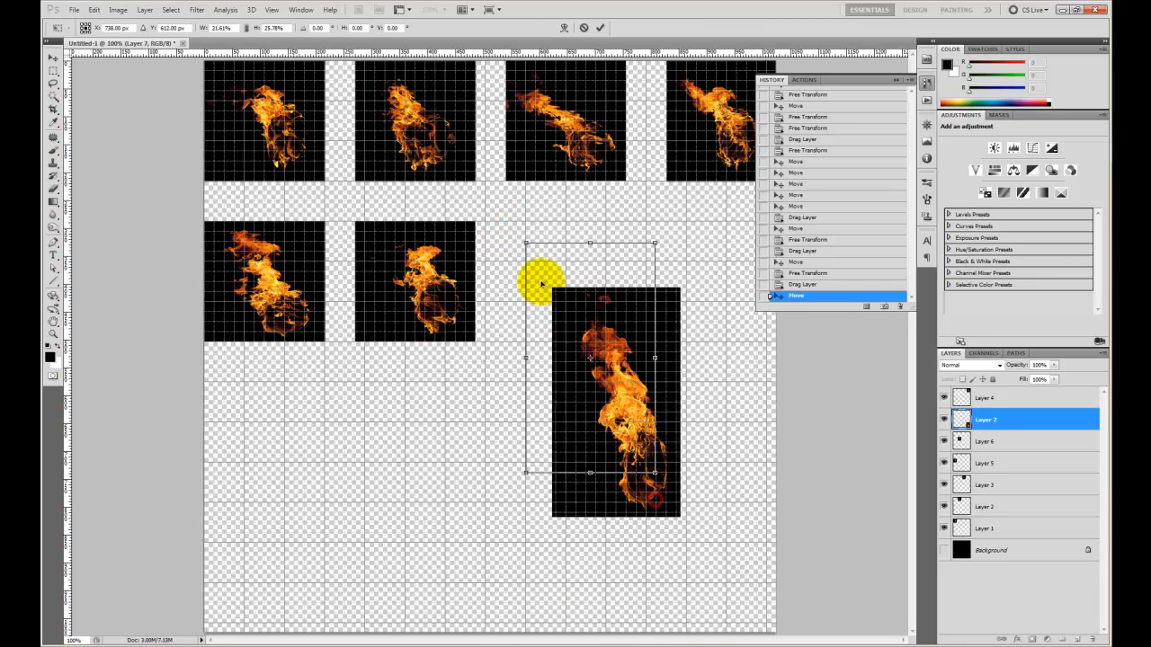
pyautogui.moveTo(590, 403); pyautogui.dragTo(568, 338)
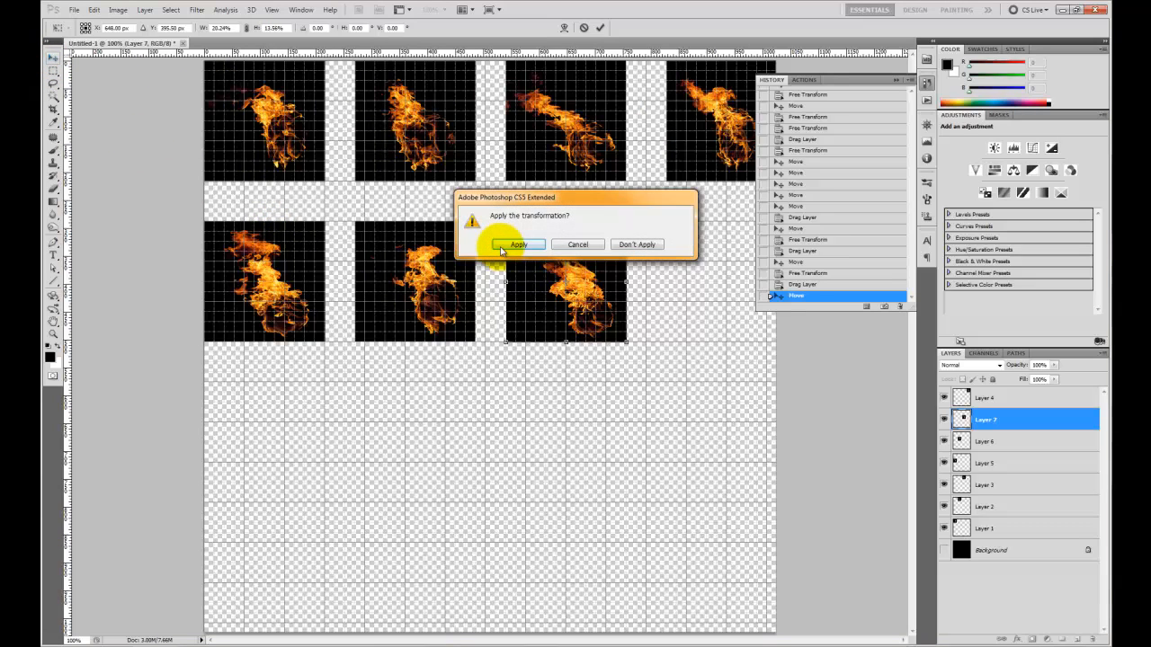
pyautogui.click(518, 244)
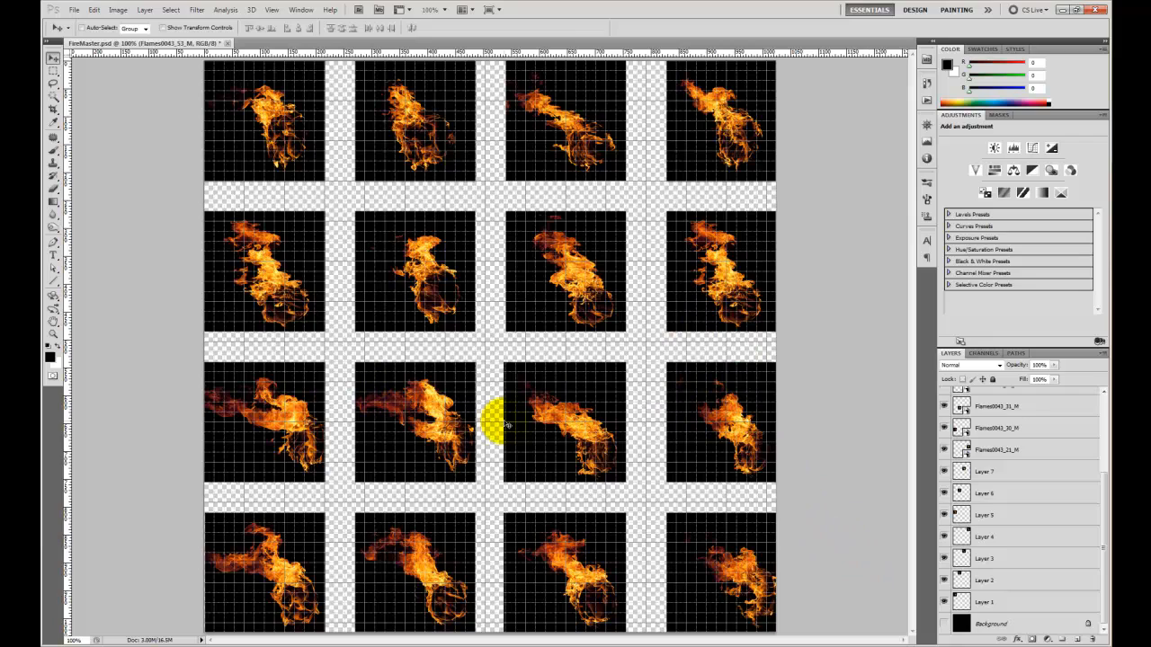
pyautogui.moveTo(512, 440)
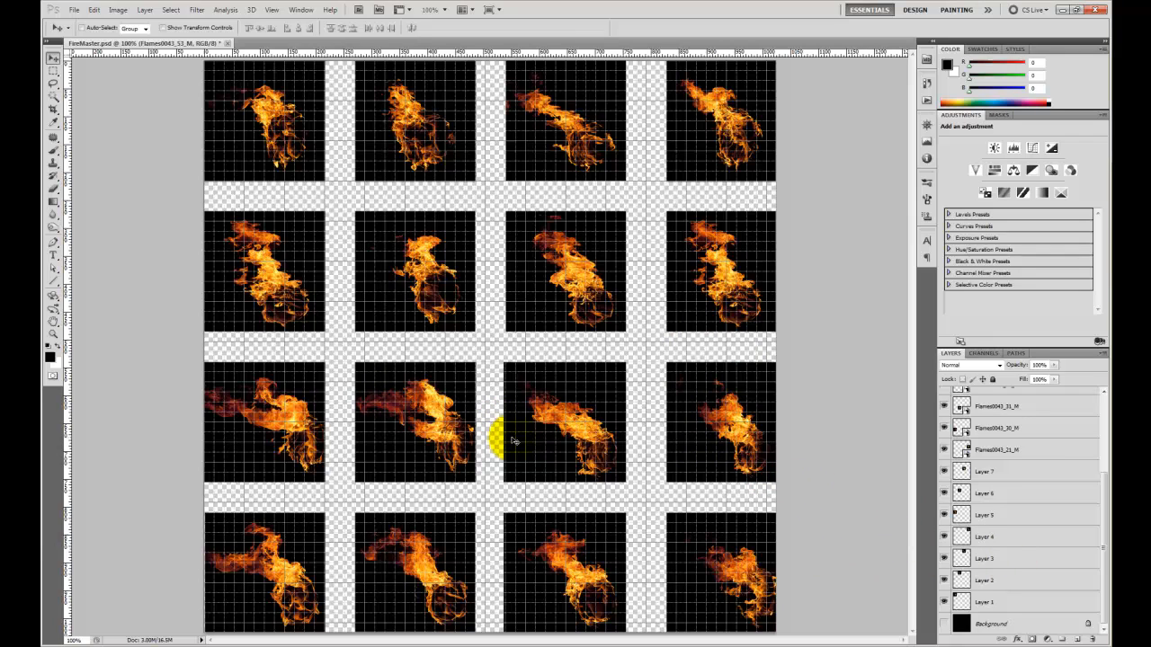
pyautogui.moveTo(755, 482)
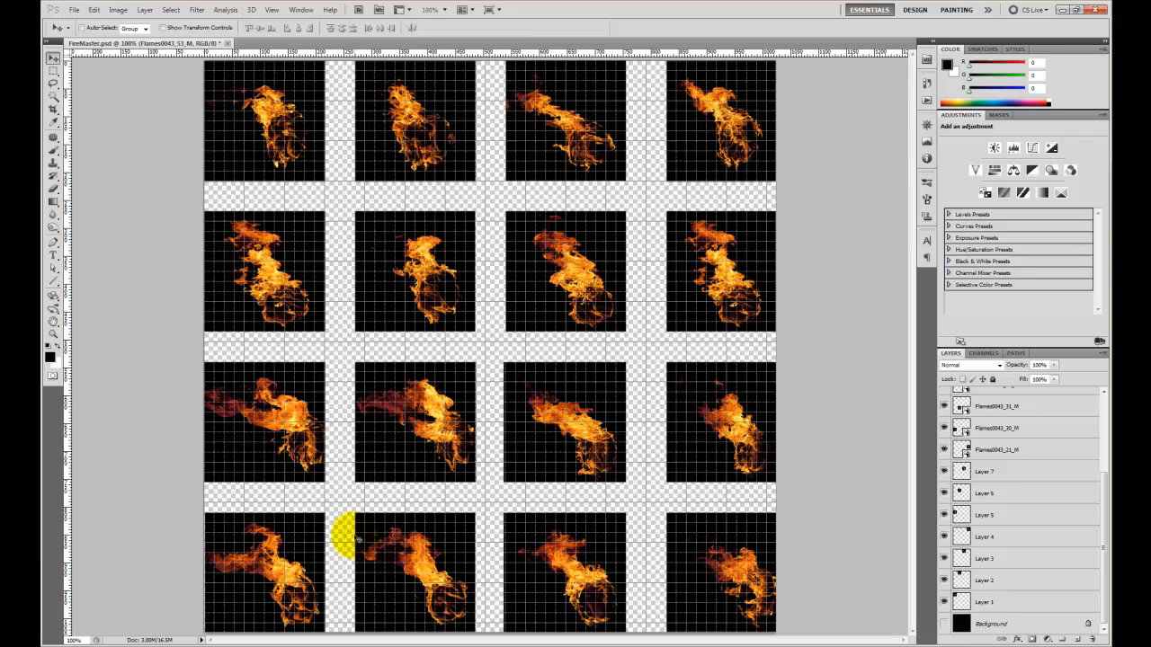
pyautogui.moveTo(896, 395)
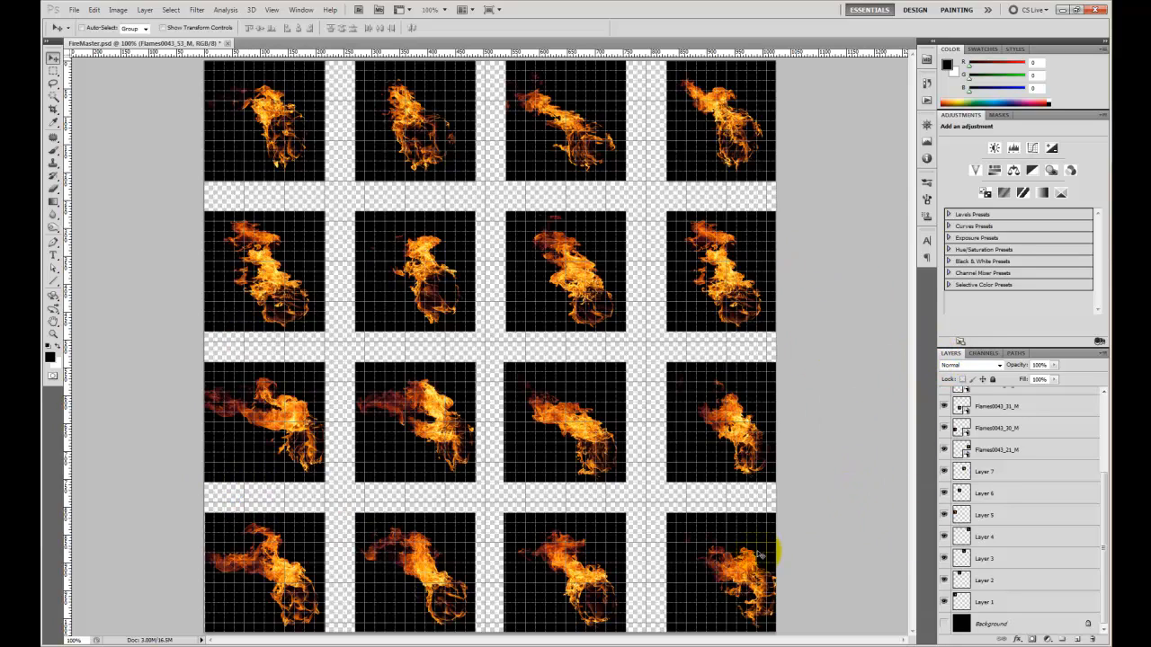
pyautogui.moveTo(712, 586)
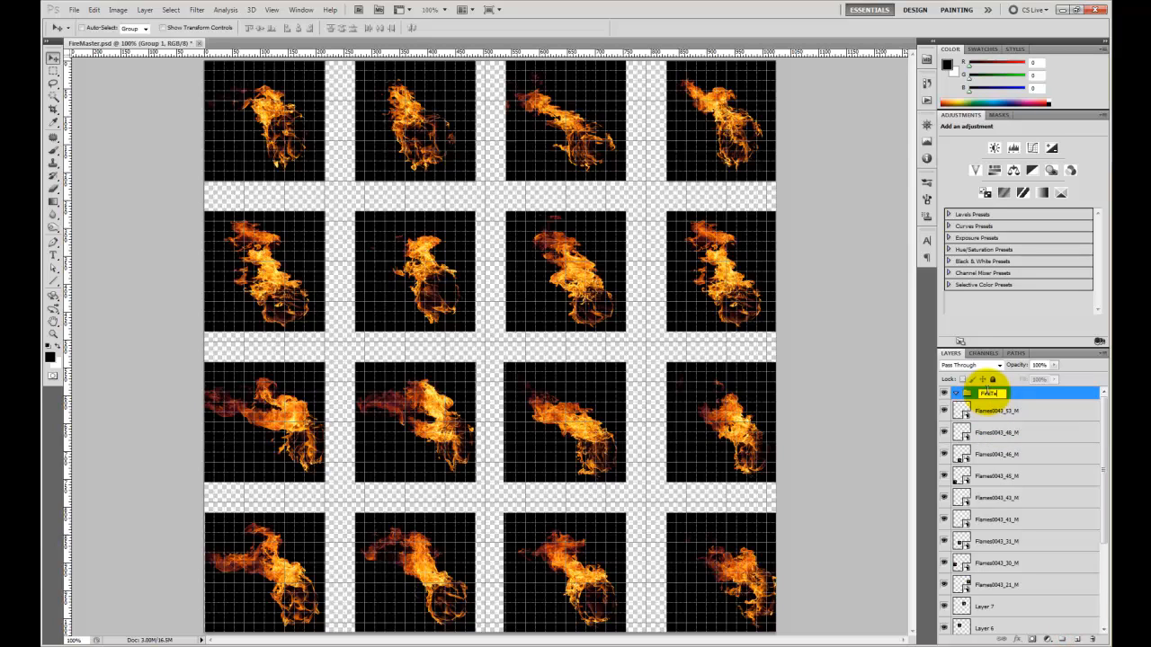
# Name the group holding all sixteen flame layers 'FireTextures'
pyautogui.write('FireTextures')
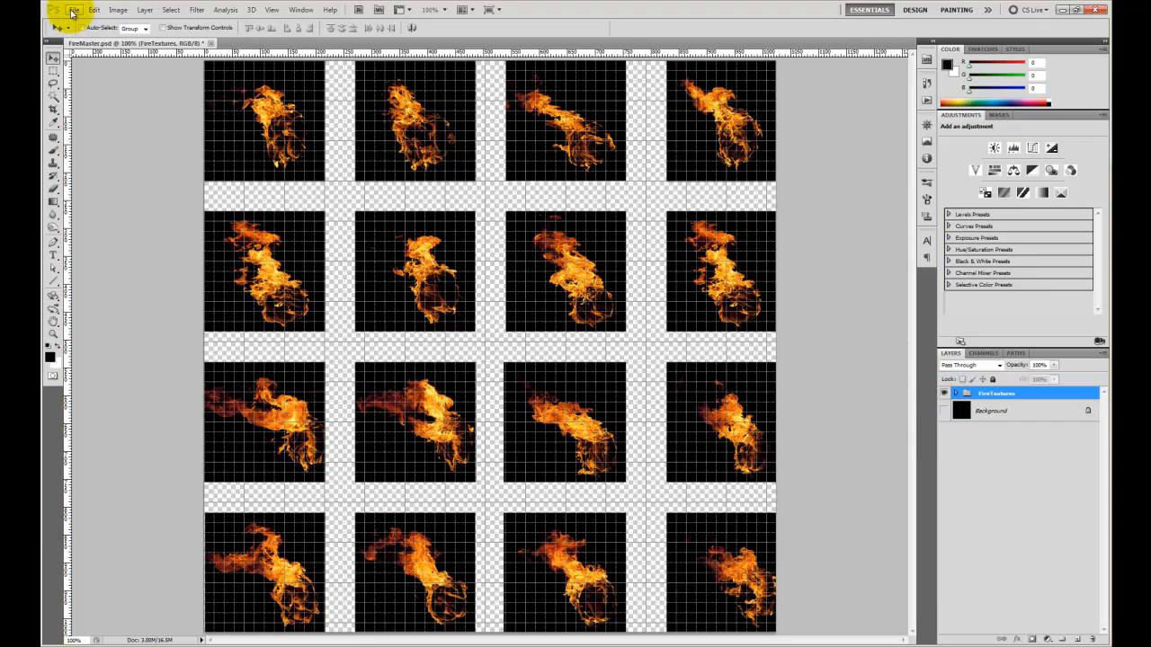
# Save the document as FireMaster.psd, replacing the existing file
pyautogui.click(74, 11)
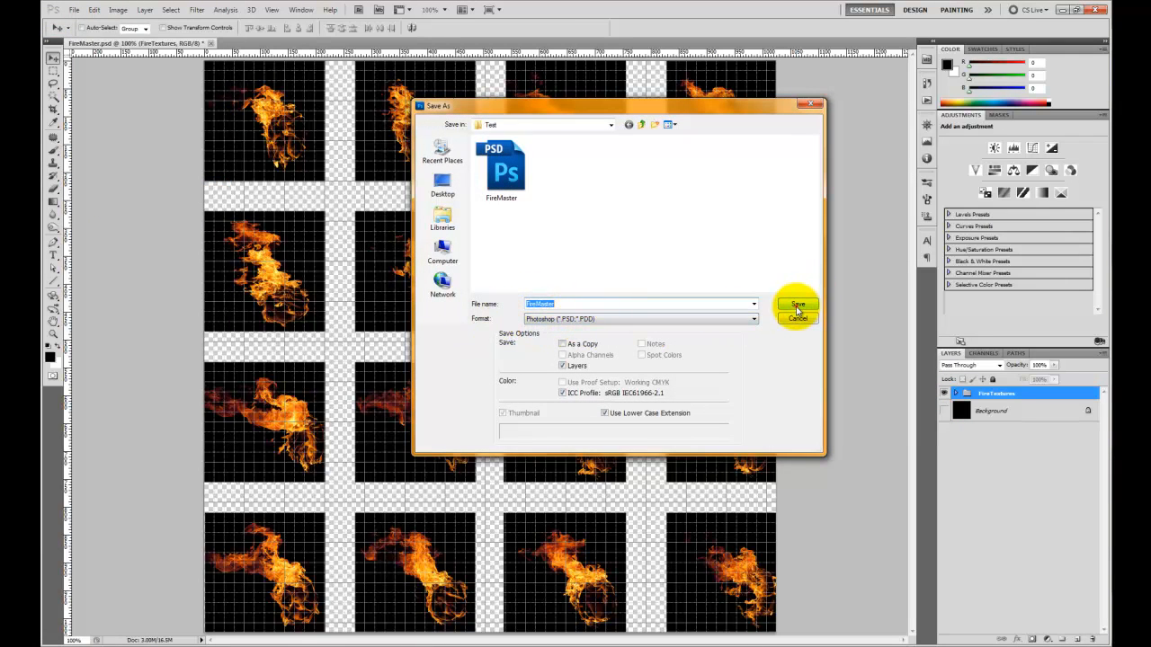
pyautogui.click(798, 303)
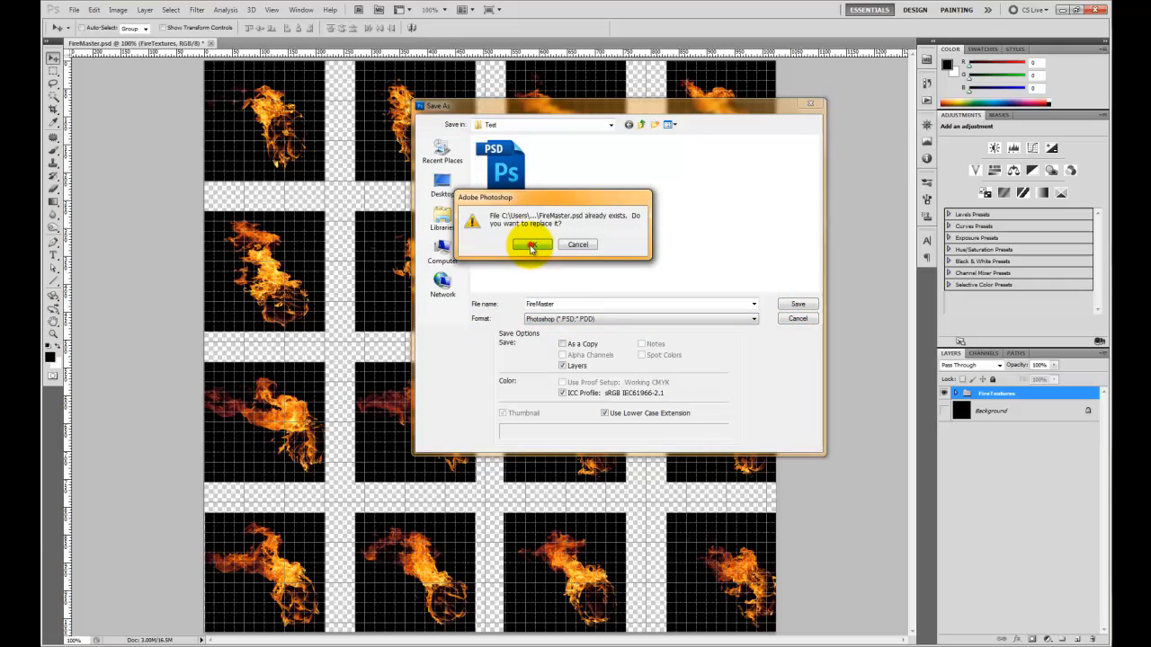
pyautogui.click(530, 245)
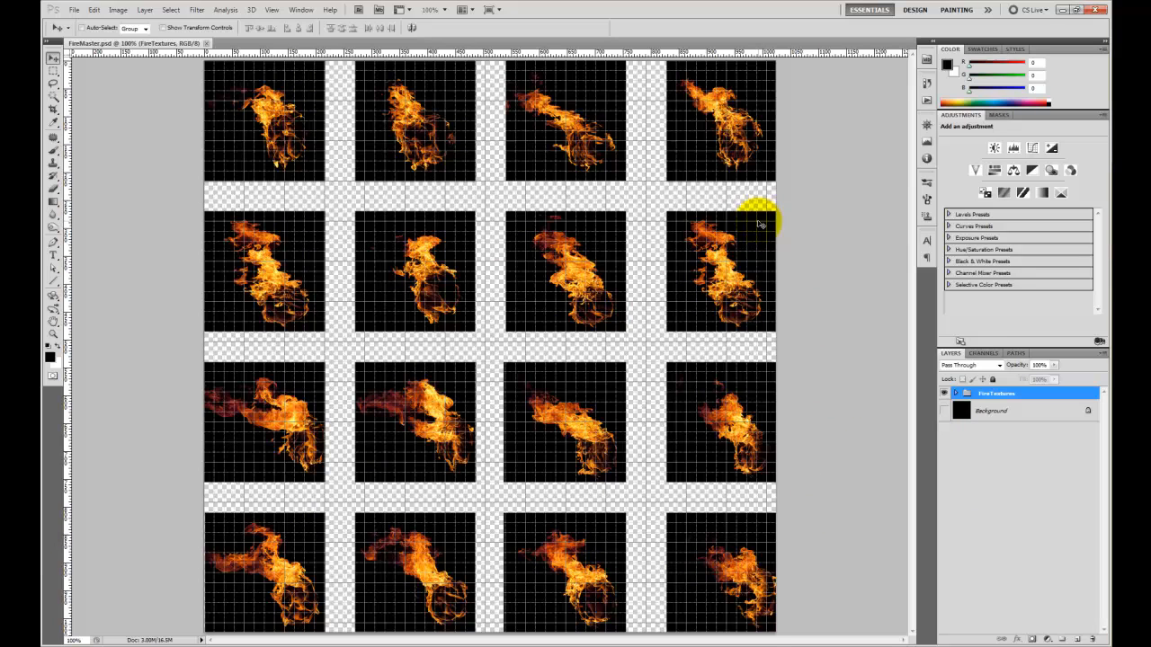
pyautogui.moveTo(558, 147)
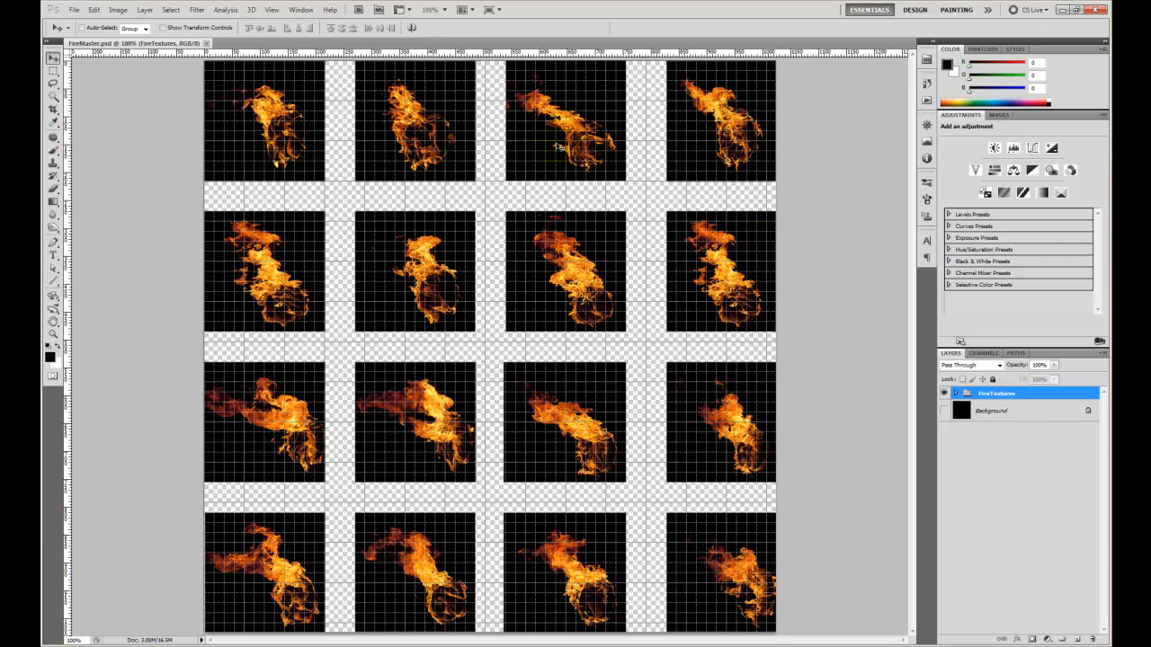
pyautogui.moveTo(957, 474)
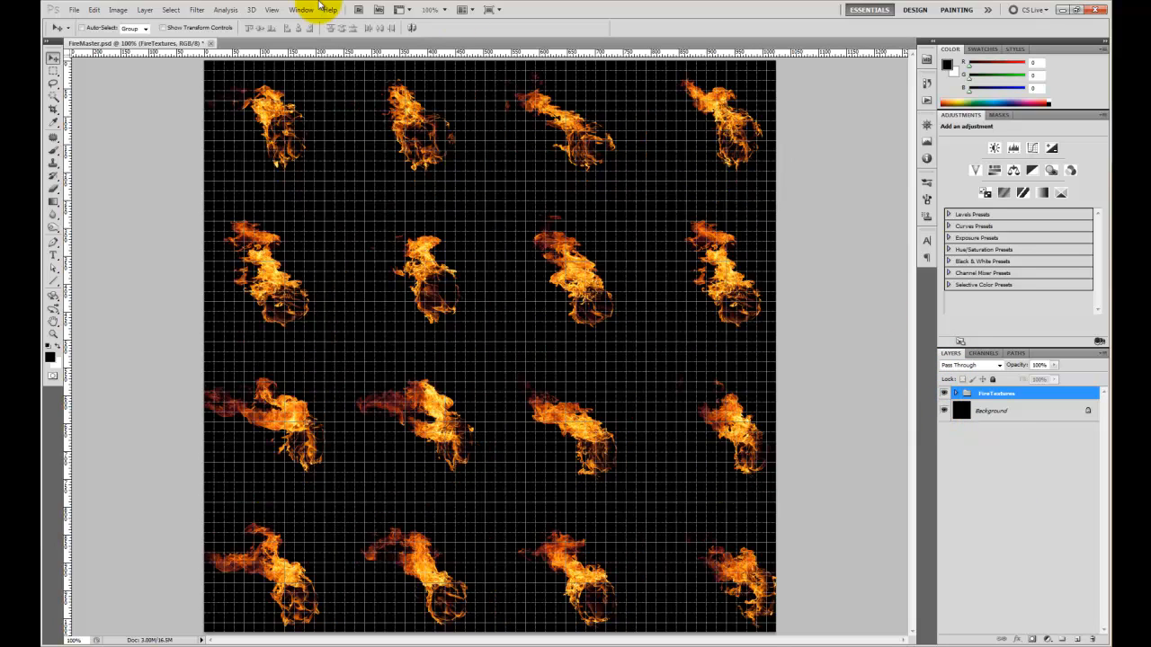
# Hide the grid overlay so the flames show on solid black
pyautogui.click(271, 11)
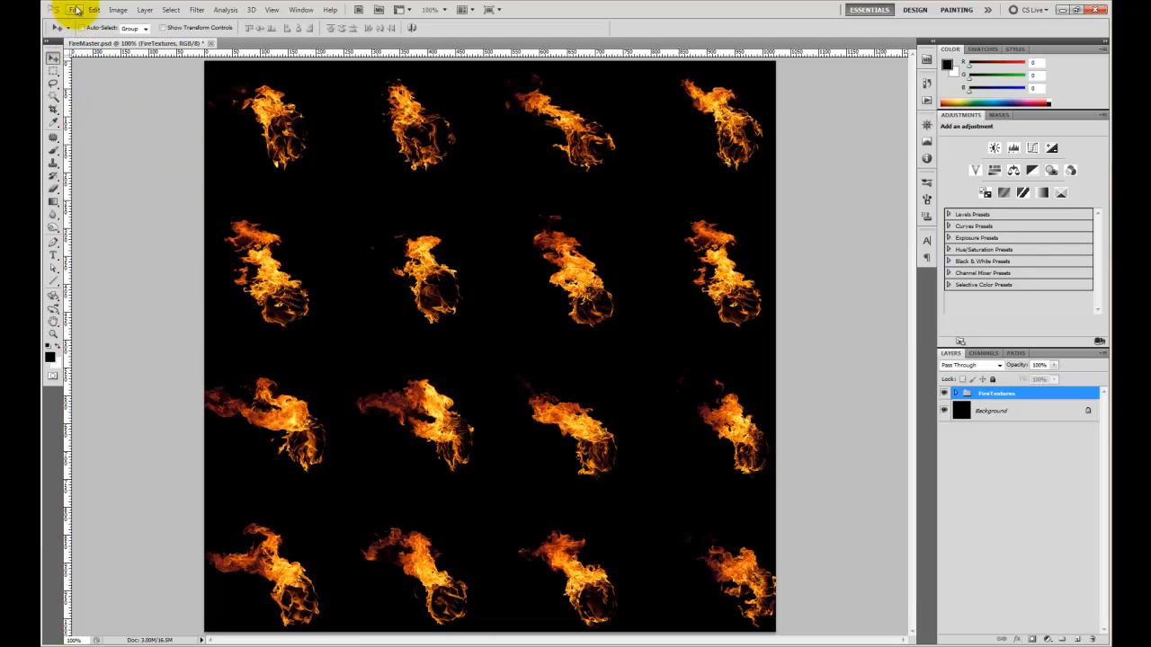
# Save a 32 bits/pixel Targa copy named T_Fire, replacing the previous file
pyautogui.click(74, 11)
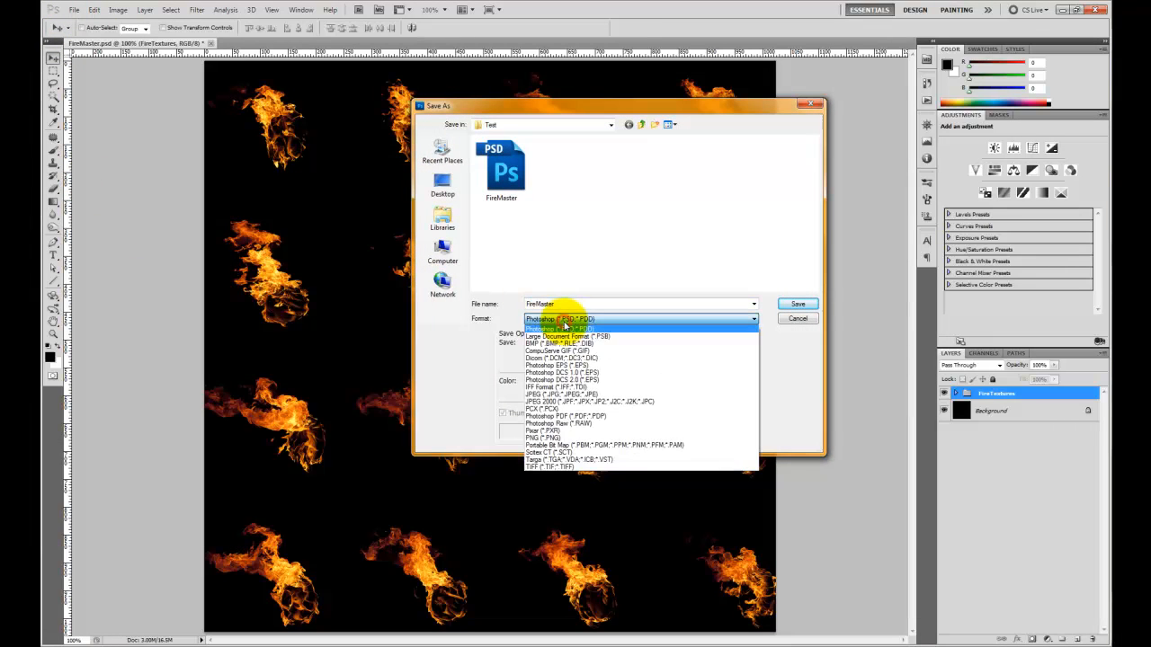
pyautogui.click(568, 460)
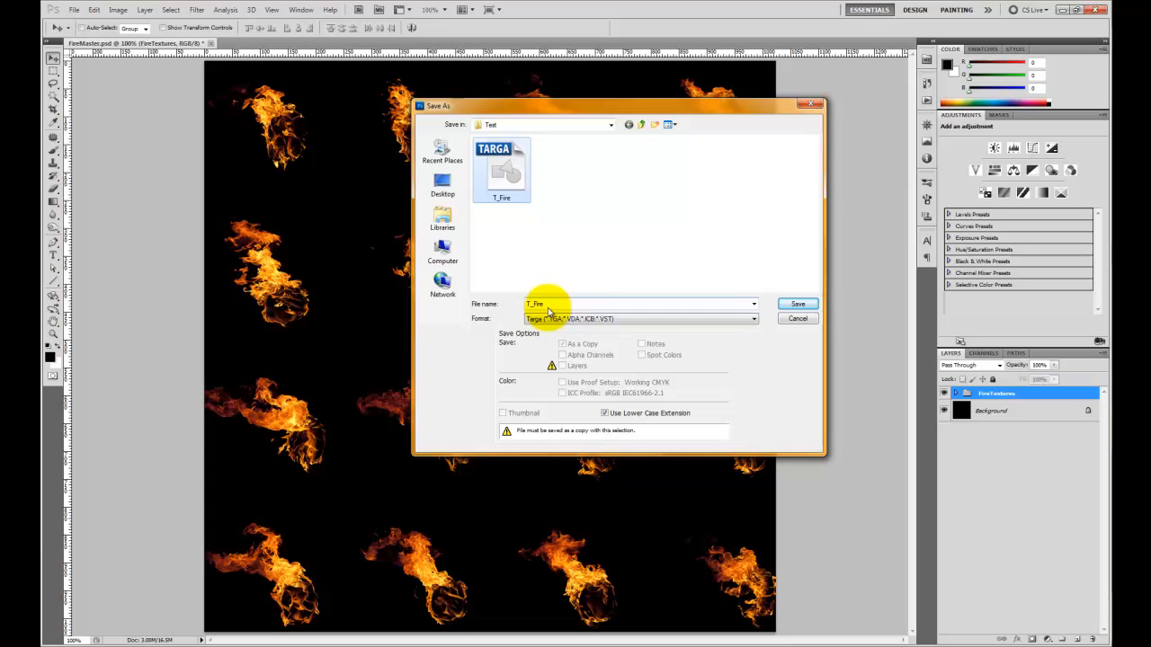
pyautogui.click(797, 302)
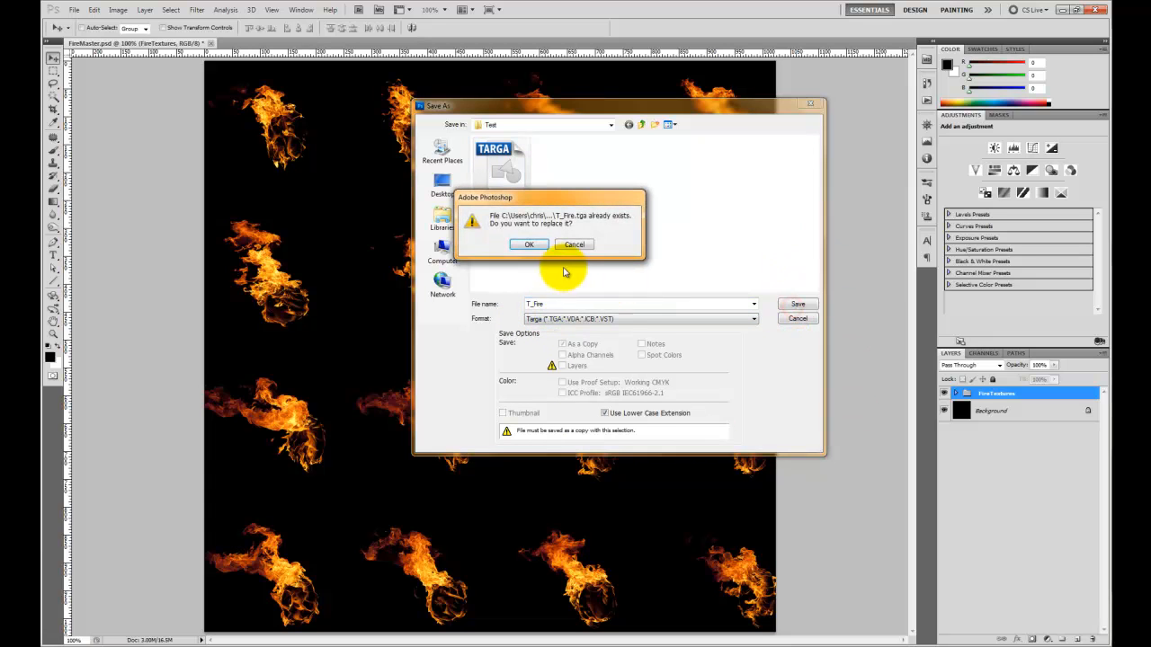
pyautogui.click(529, 245)
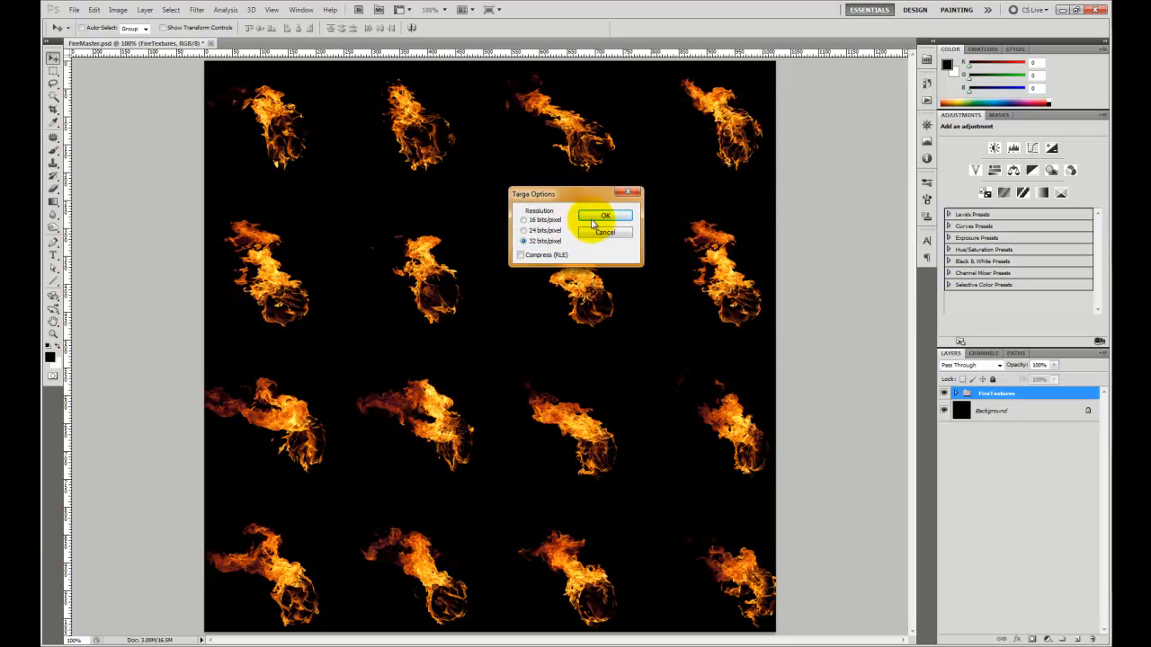
pyautogui.click(604, 216)
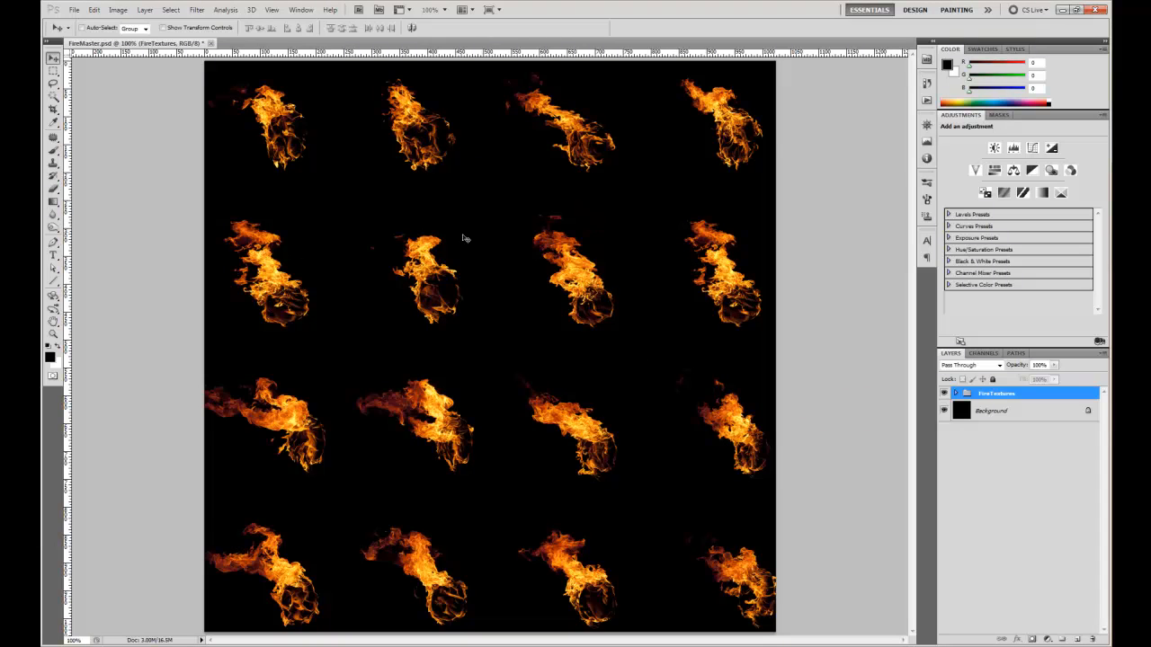